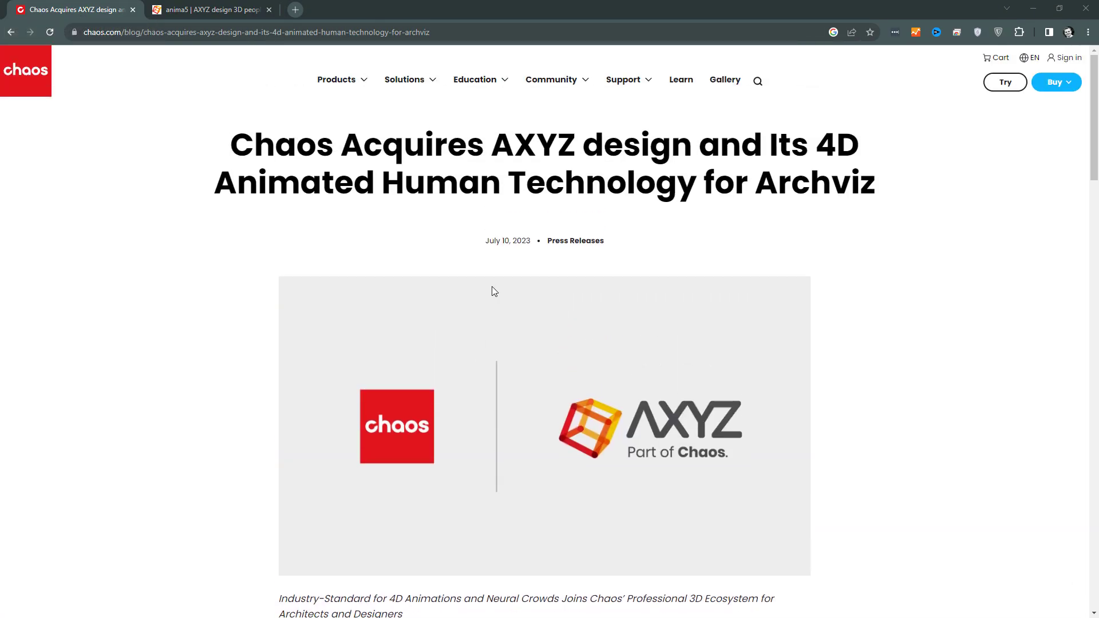
mouse_move(649, 156)
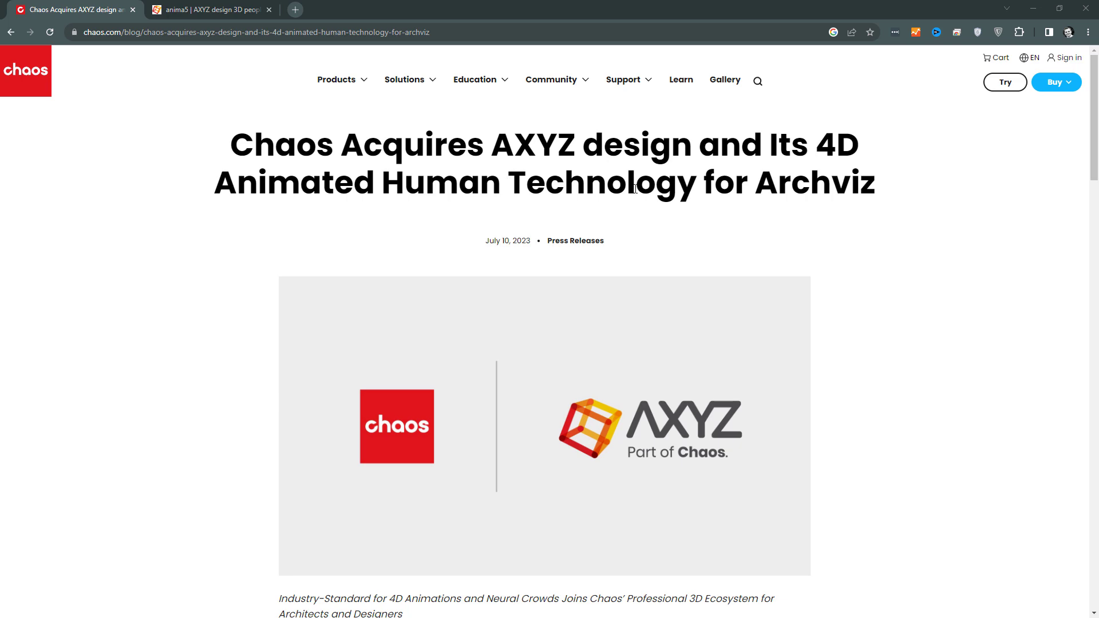
- Scroll the Chaos acquisition article and select the paragraph about integrating anima into V-Ray and Corona
scroll(down, 3)
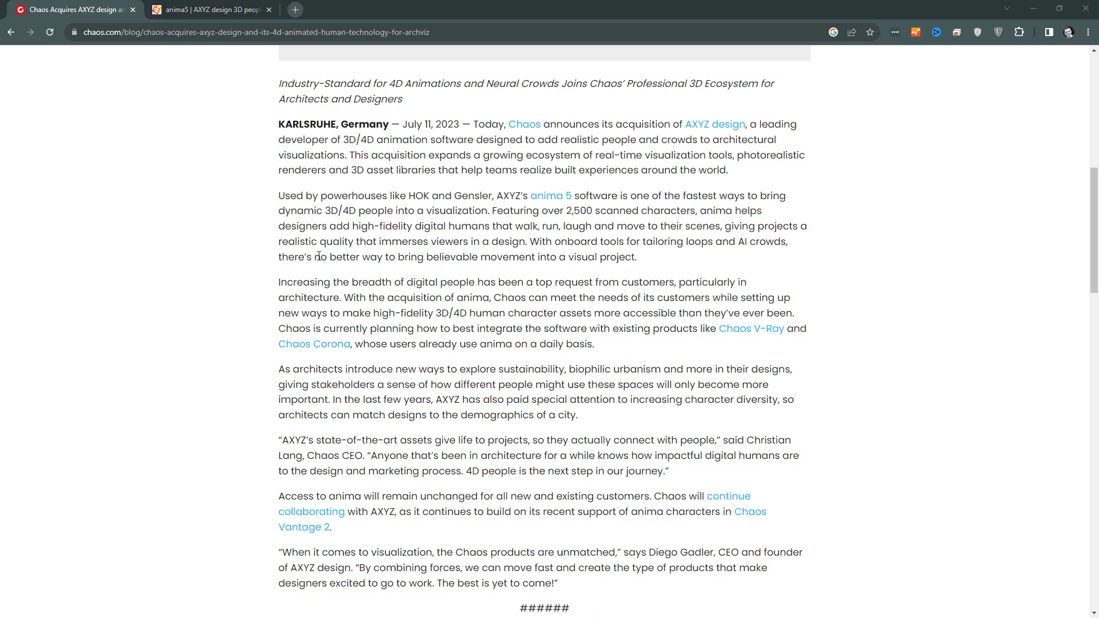
drag(278, 281, 593, 344)
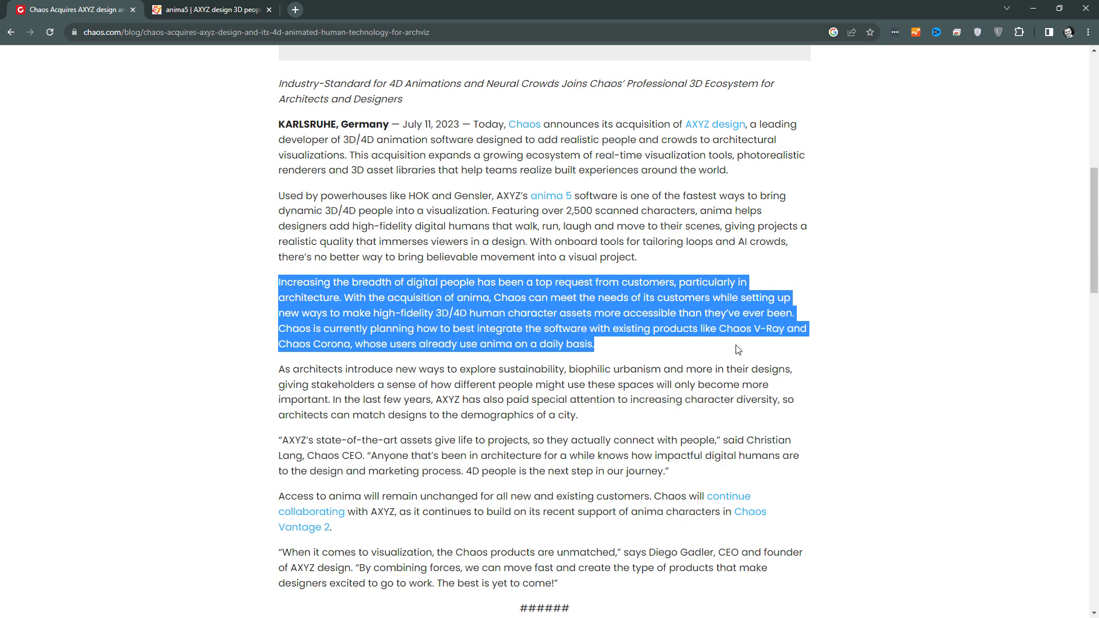
mouse_move(499, 282)
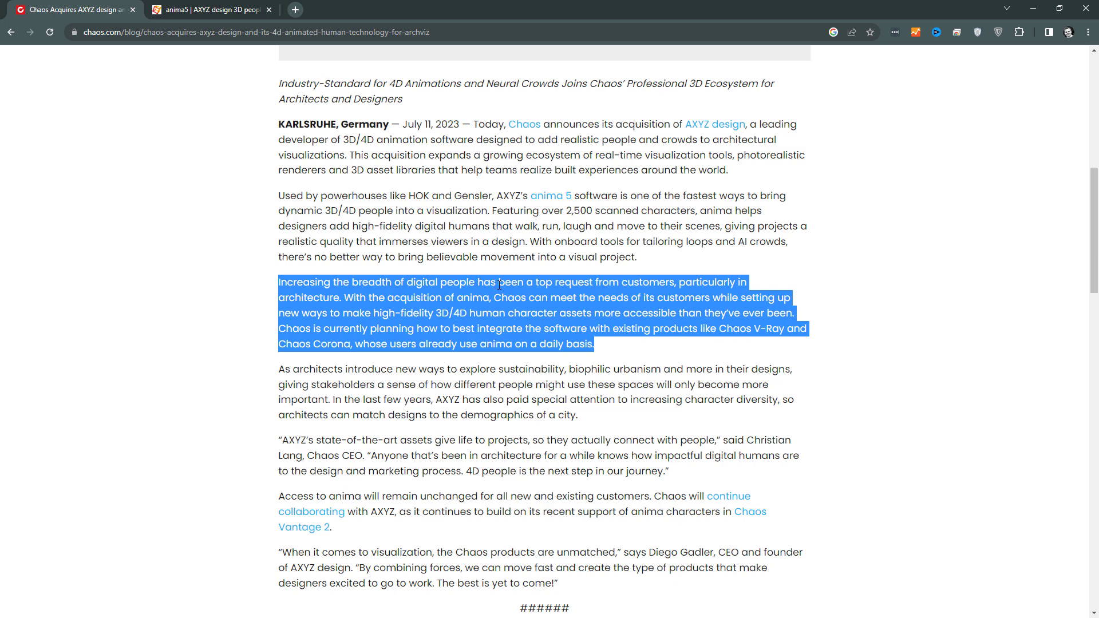
mouse_move(607, 282)
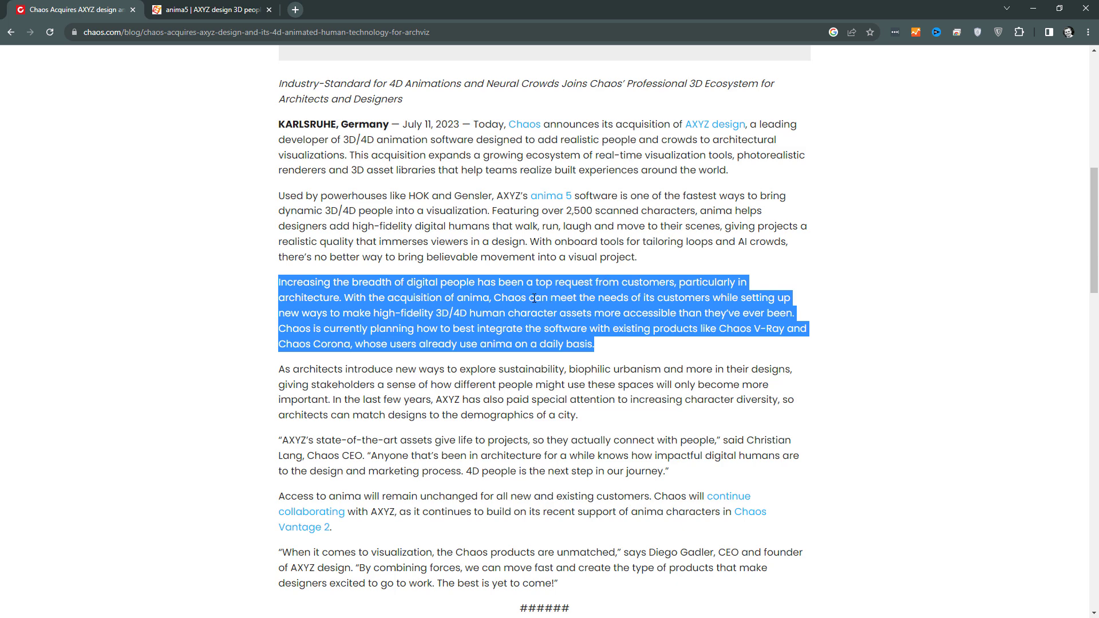
mouse_move(561, 295)
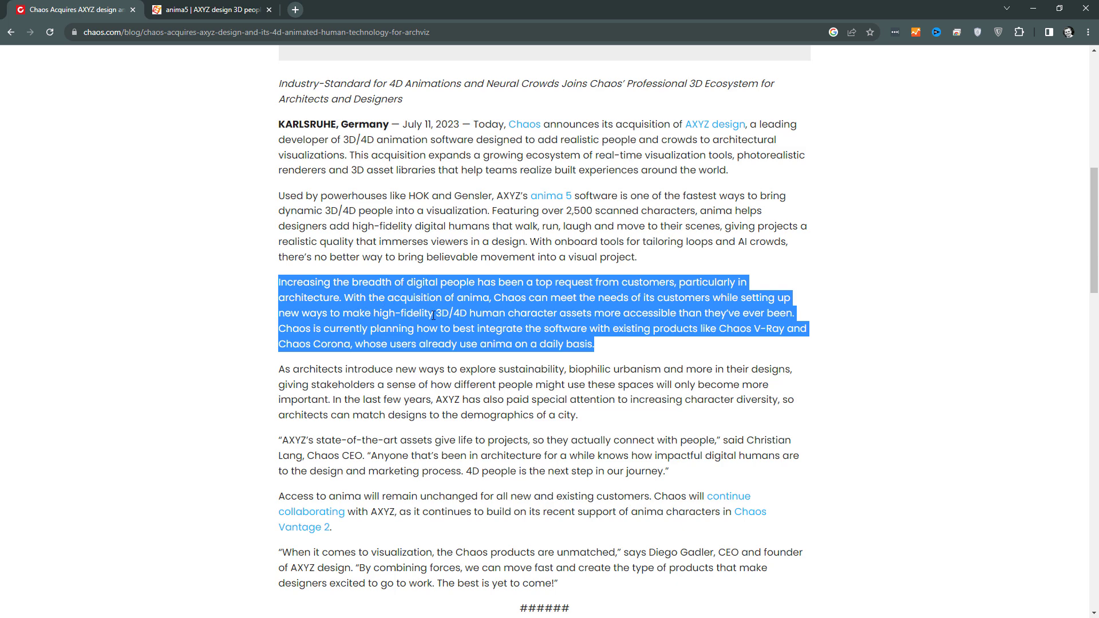
mouse_move(583, 319)
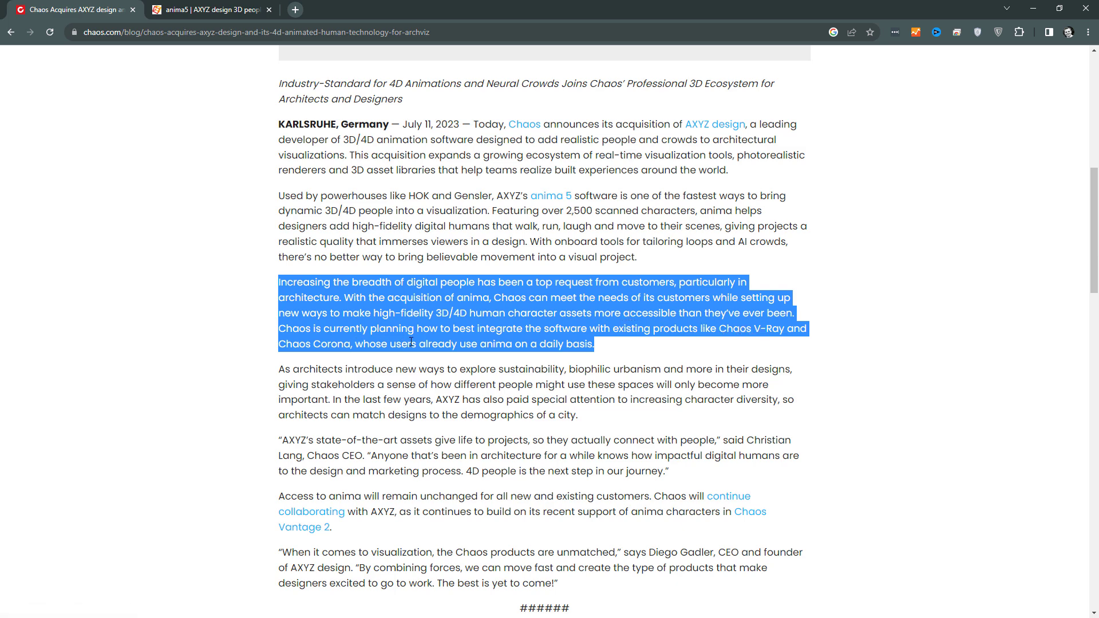
mouse_move(647, 279)
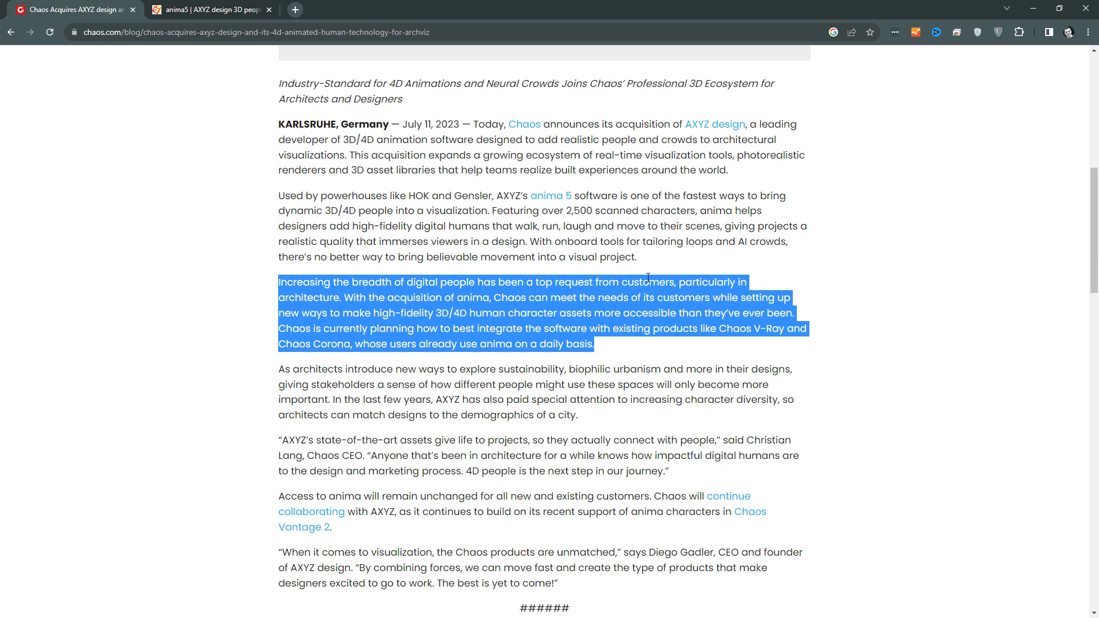
mouse_move(254, 9)
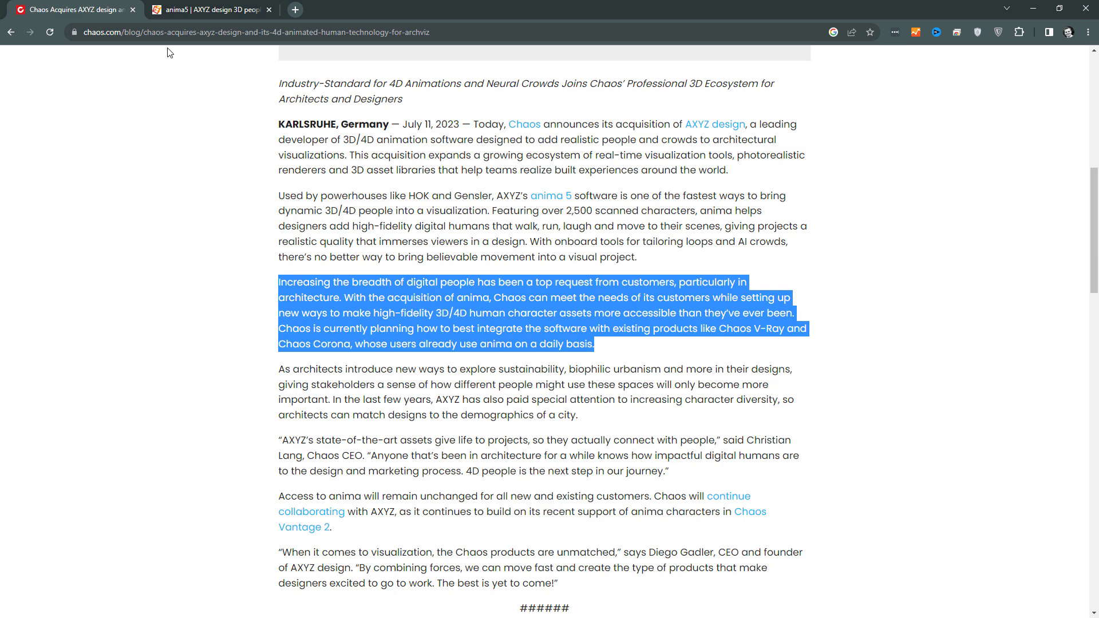
mouse_move(175, 27)
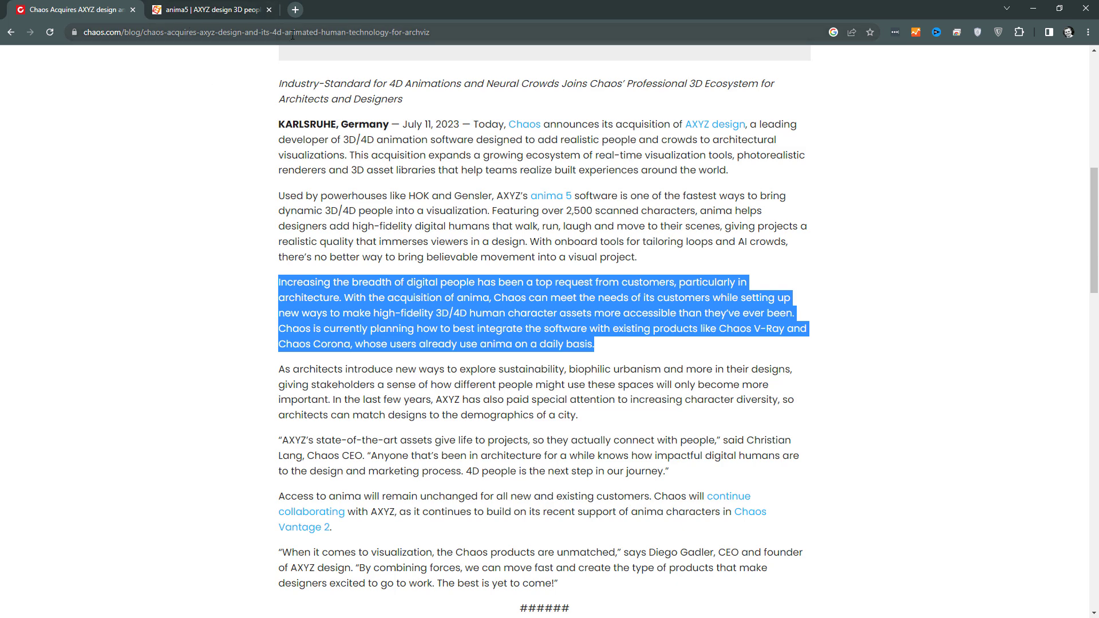
mouse_move(375, 57)
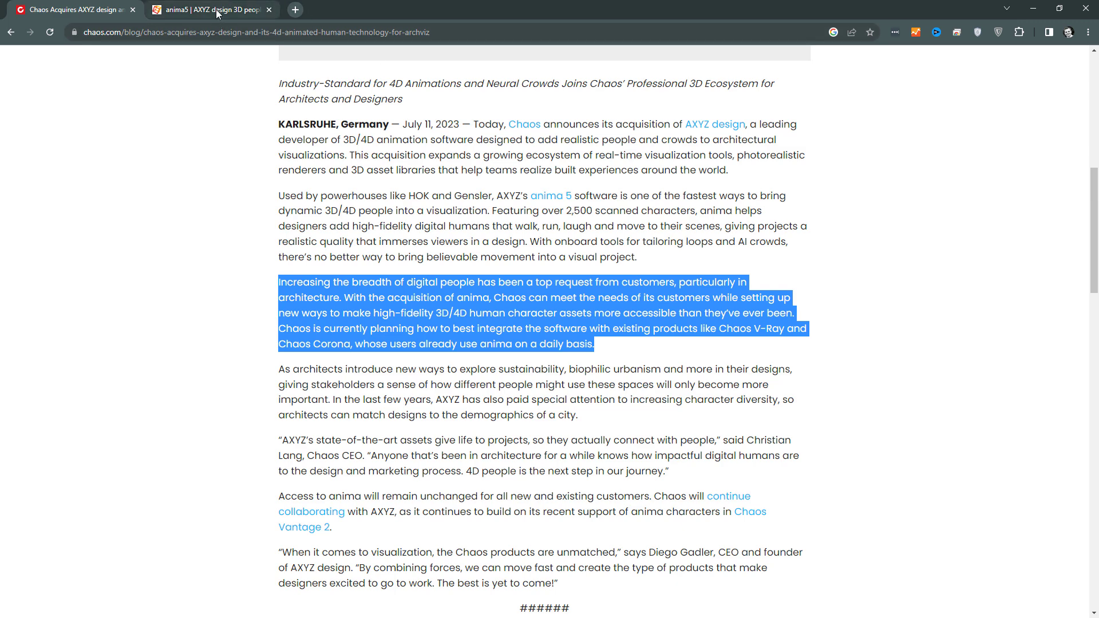
- On the anima5 page, scroll to pricing and claim the free €0.00 anima LITE package
click(218, 9)
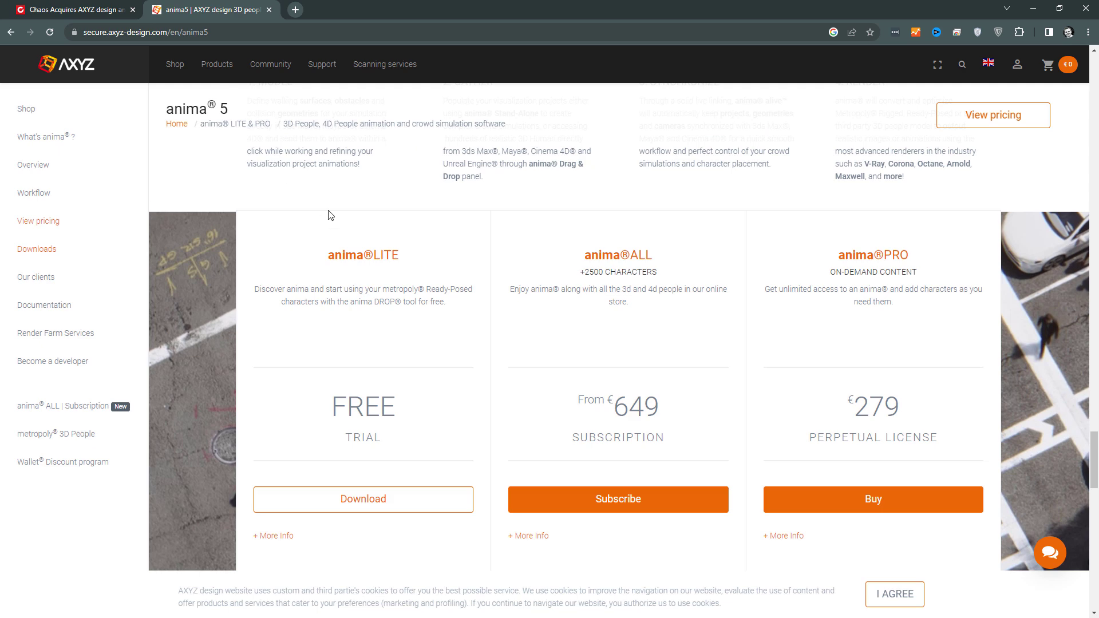
click(216, 64)
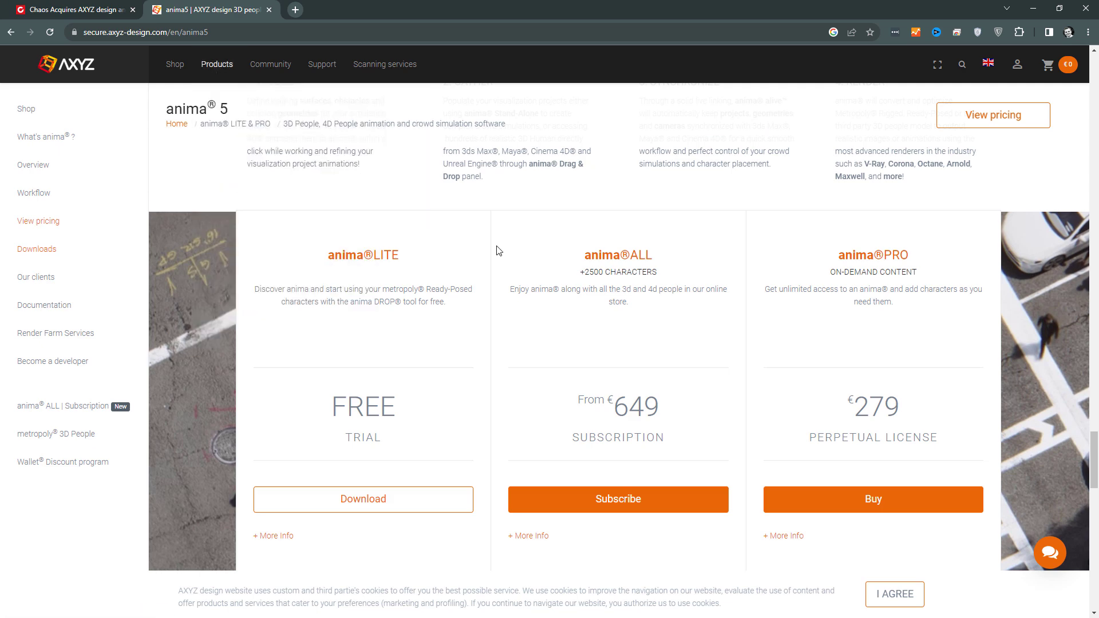
mouse_move(608, 249)
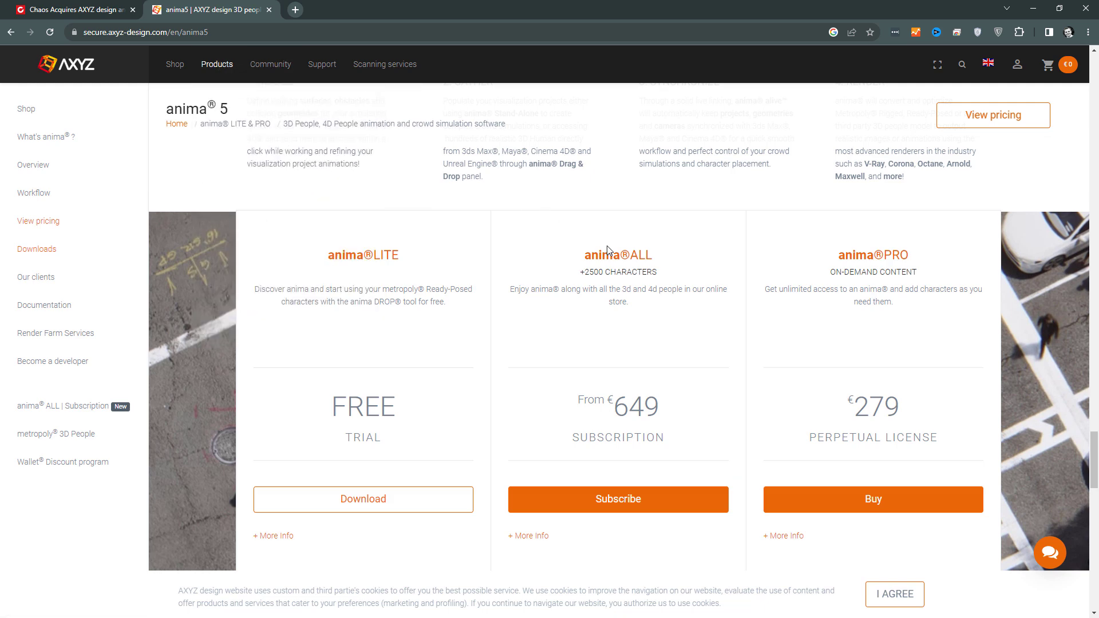
mouse_move(414, 264)
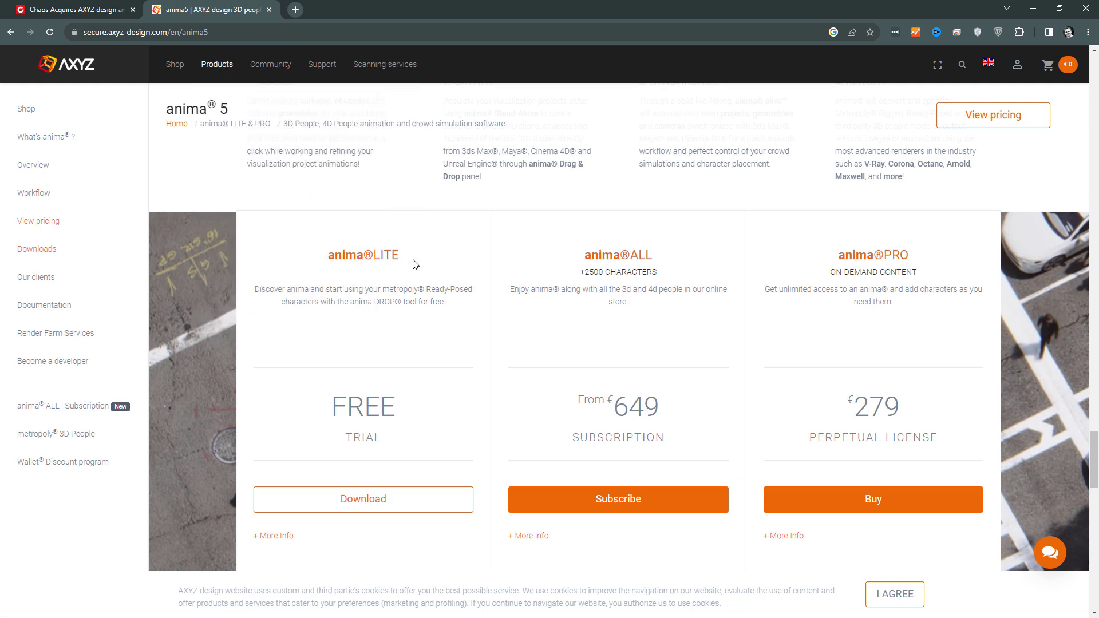
scroll(down, 3)
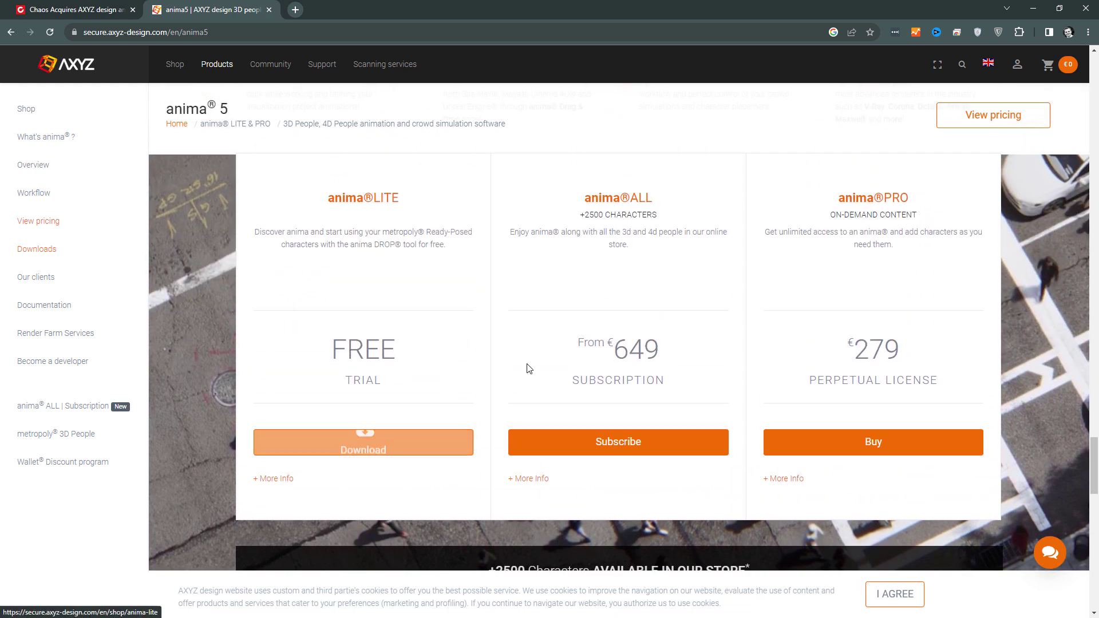
mouse_move(588, 226)
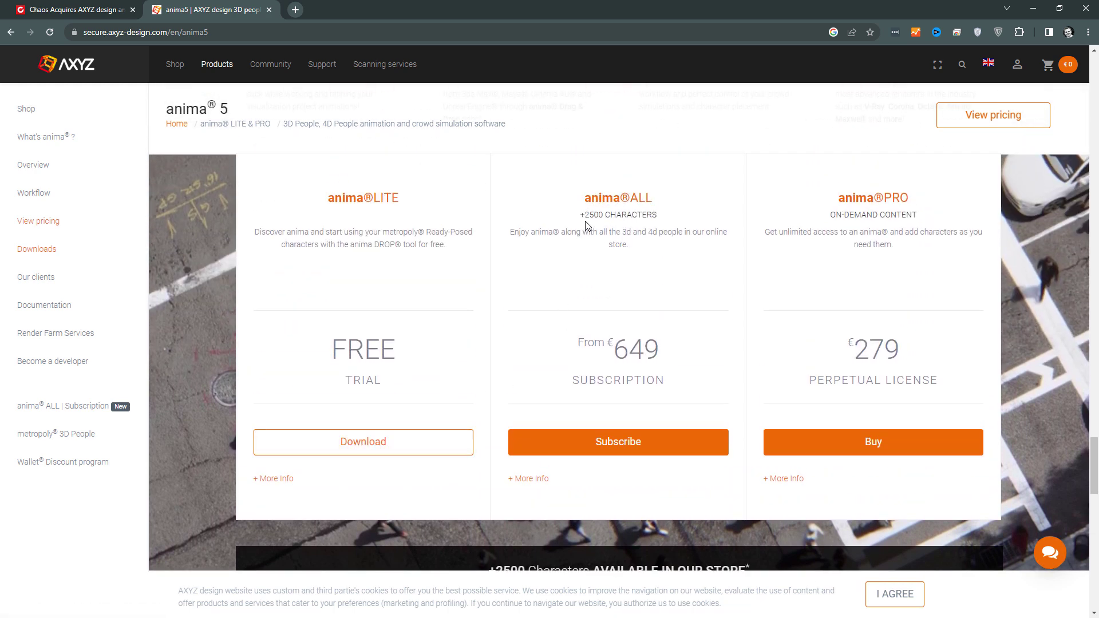
mouse_move(571, 248)
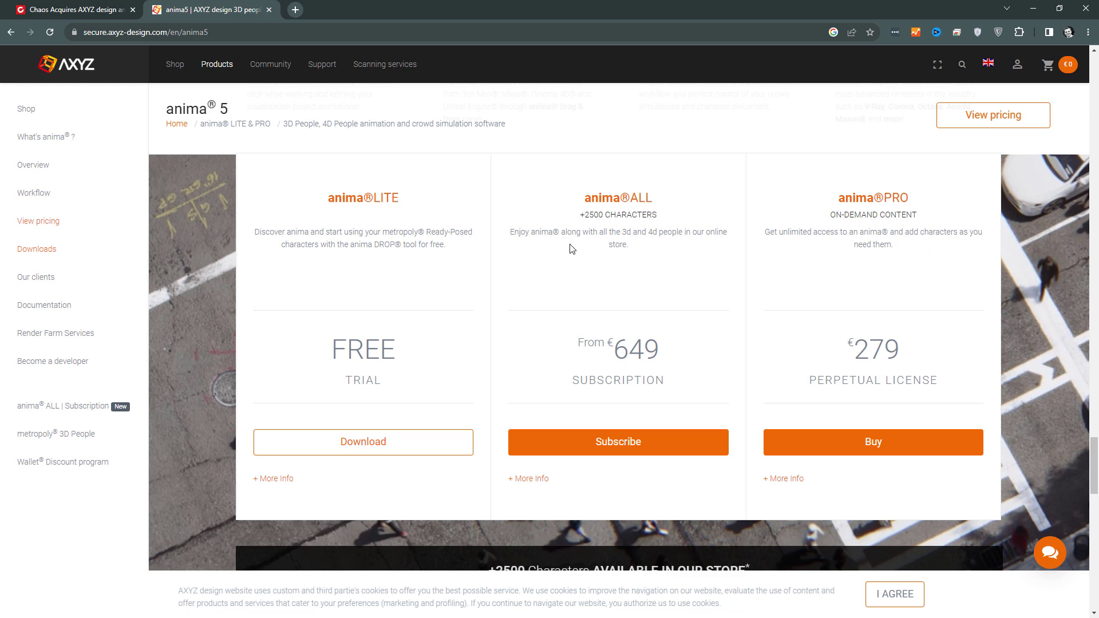
mouse_move(685, 256)
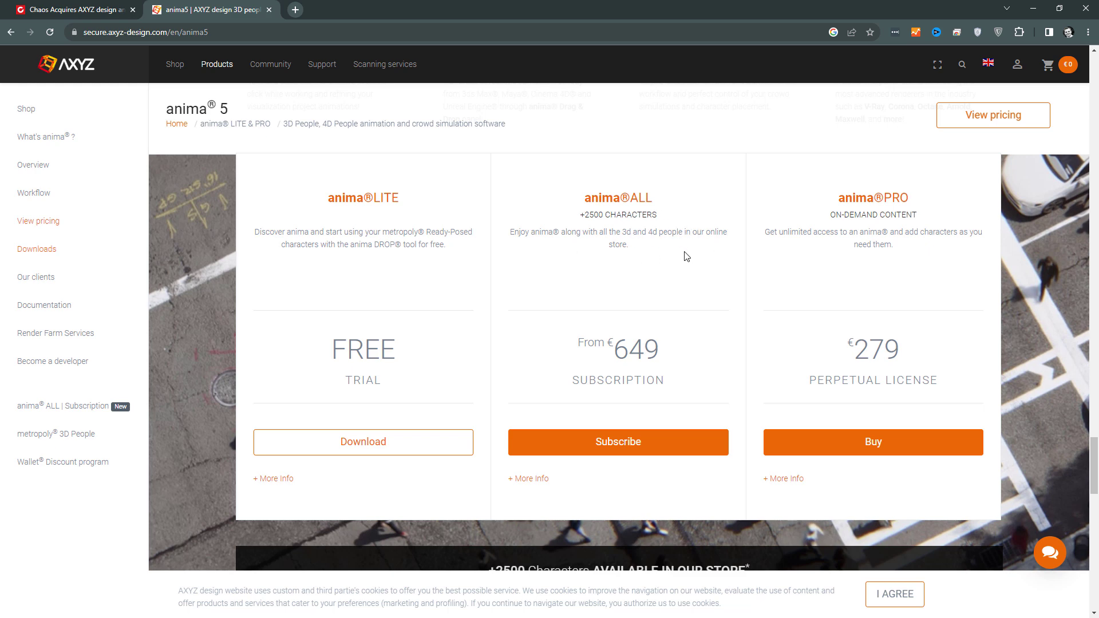
mouse_move(885, 237)
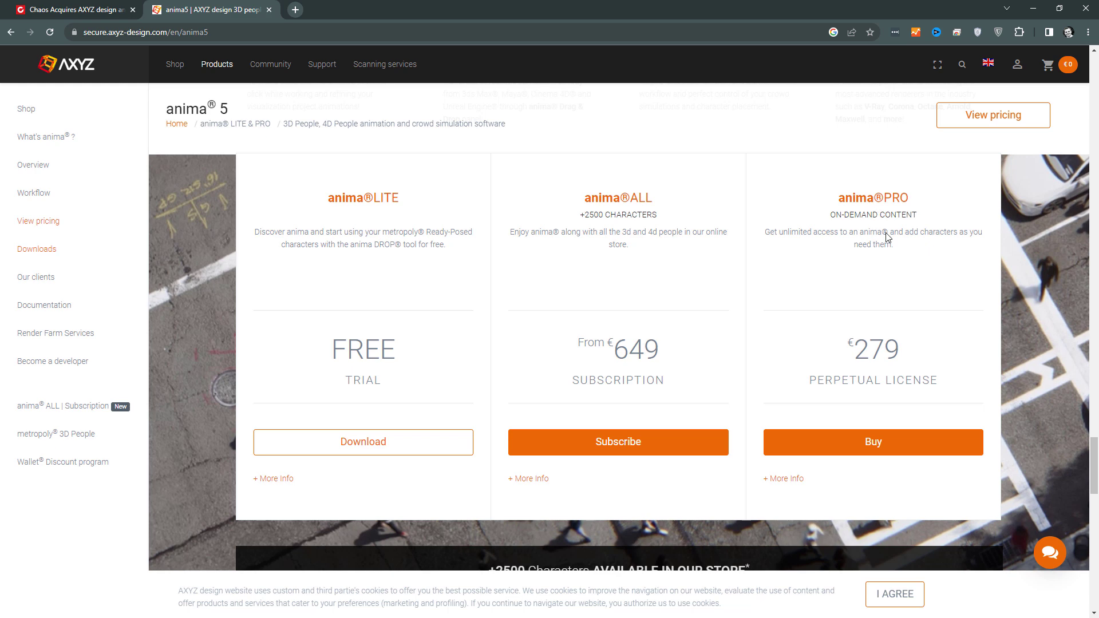
mouse_move(925, 256)
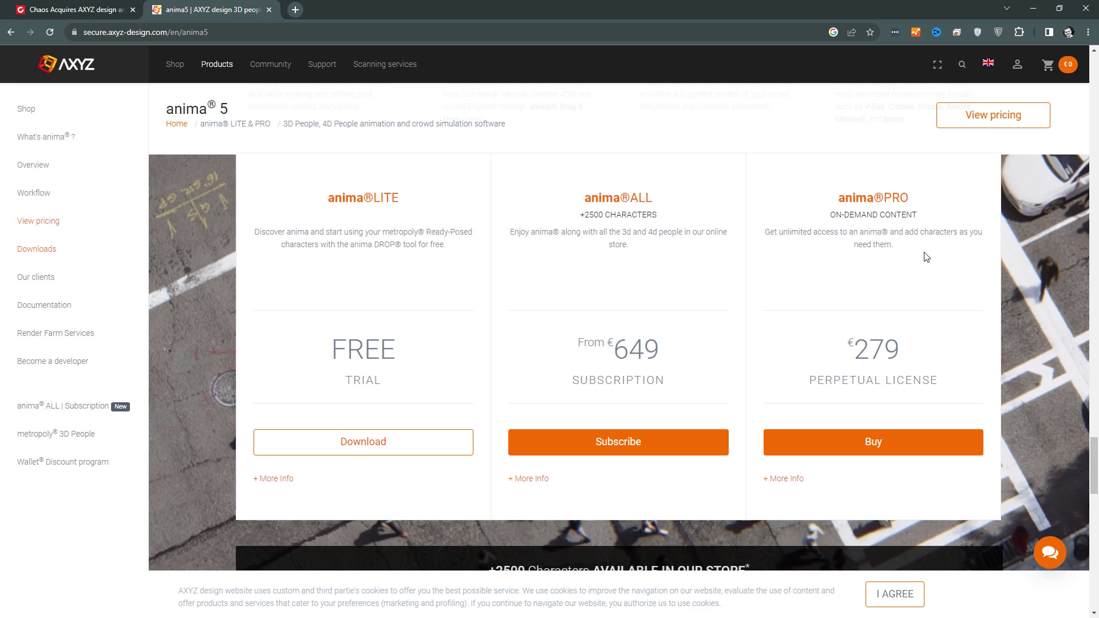
mouse_move(419, 437)
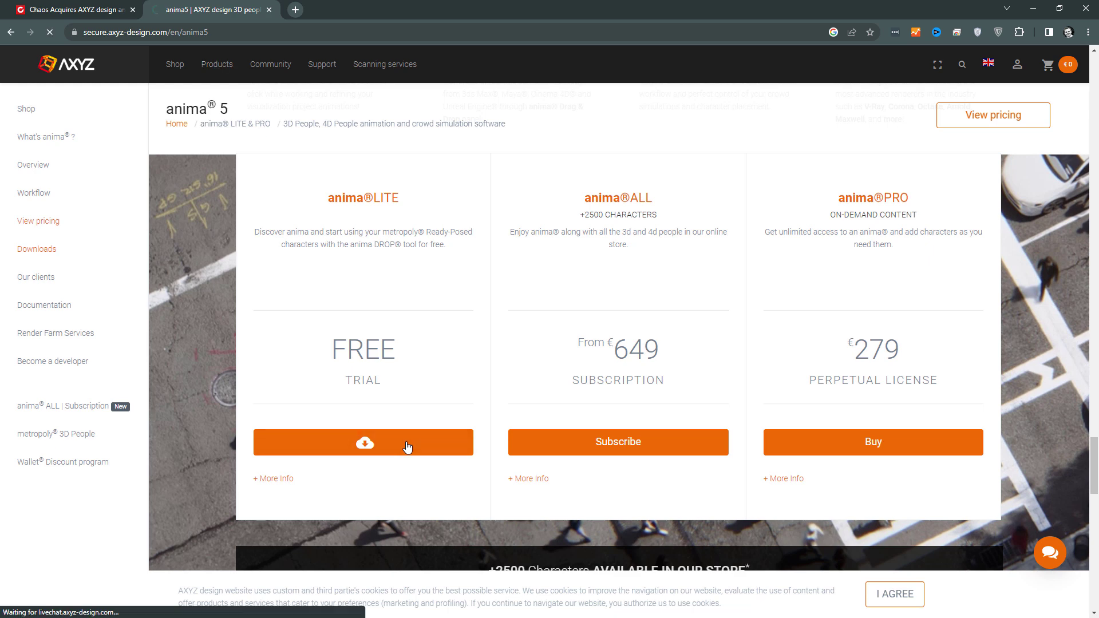
click(363, 442)
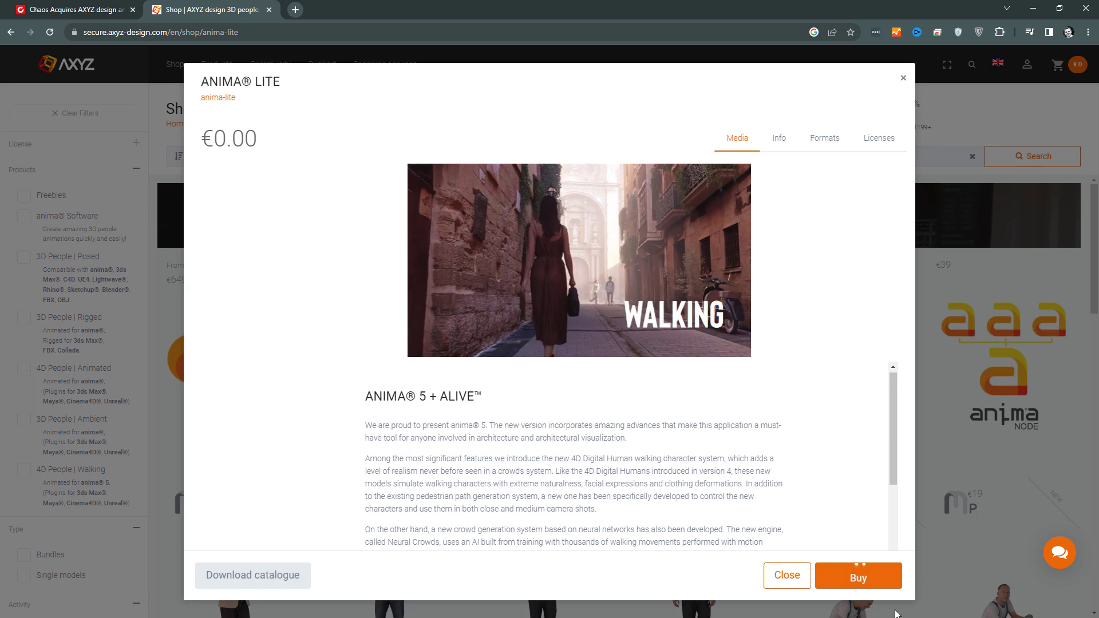
click(858, 576)
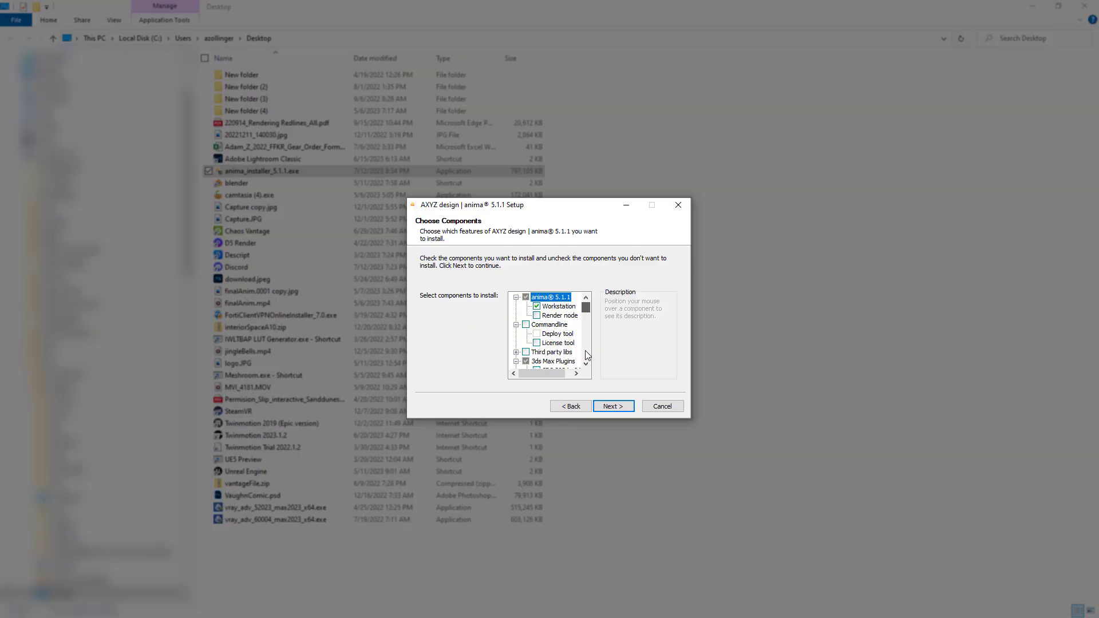
- Keep the UE 5.1 and UE 5.0 plugin components and continue the anima 5.1.1 install
scroll(down, 3)
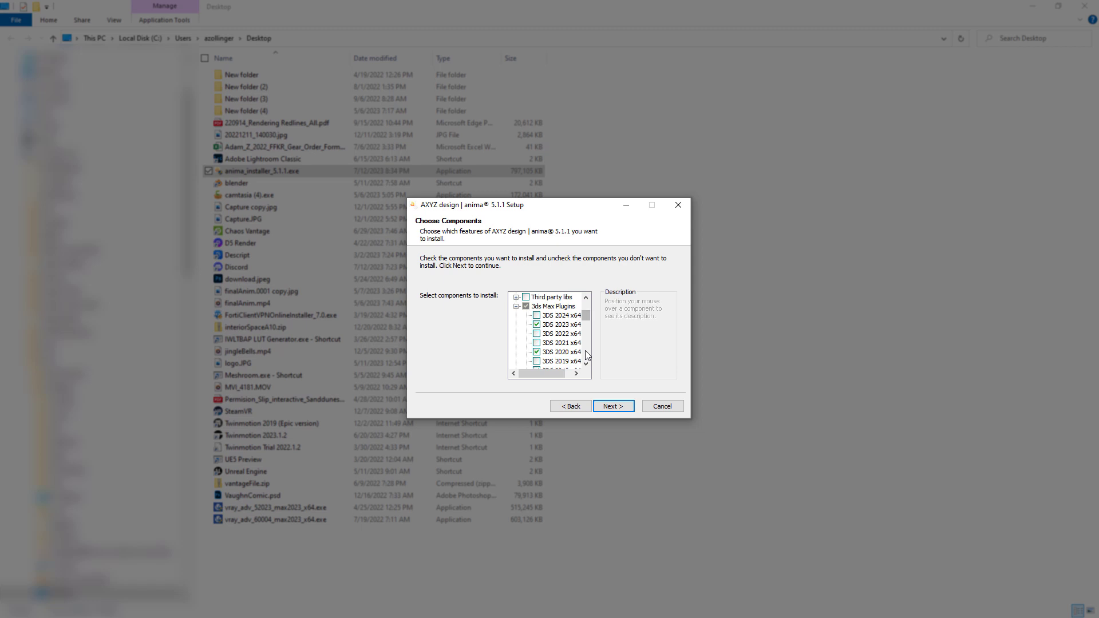
scroll(down, 3)
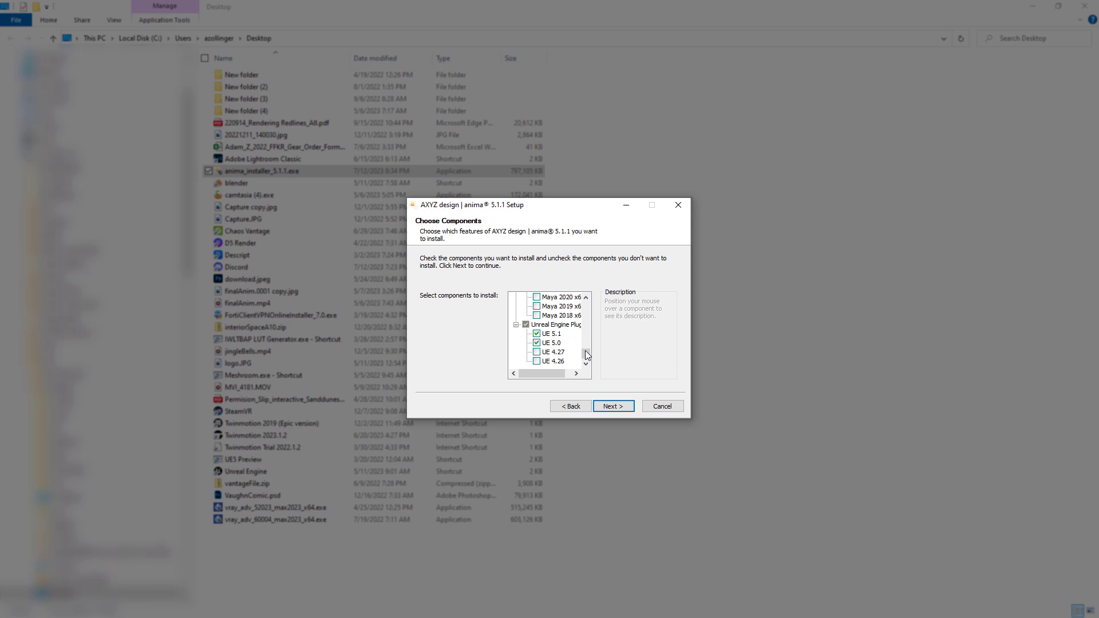
click(551, 342)
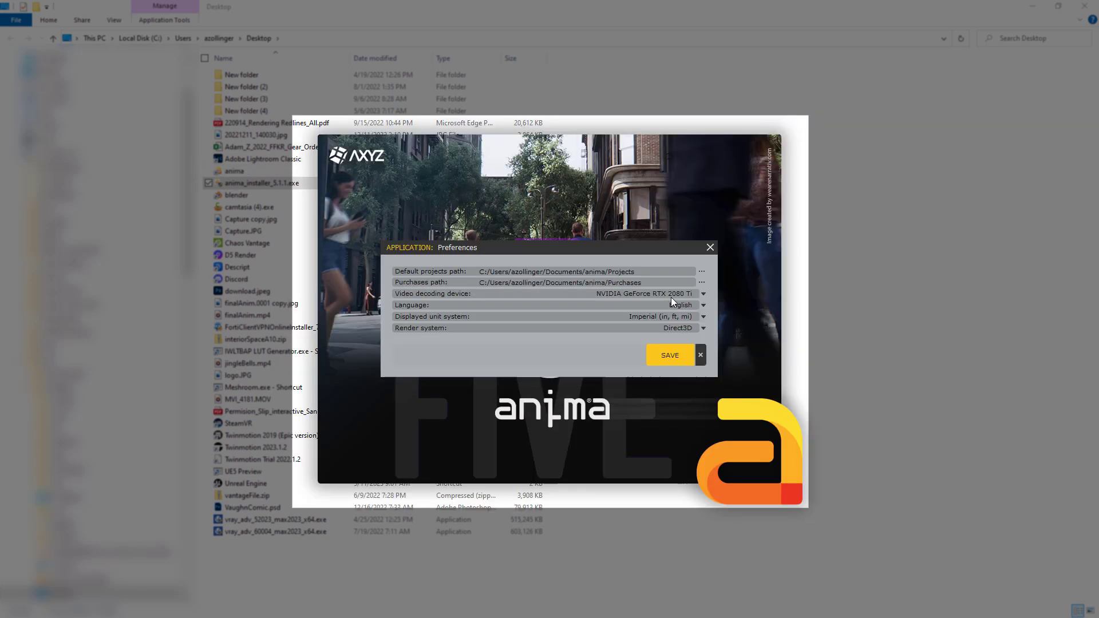
mouse_move(682, 310)
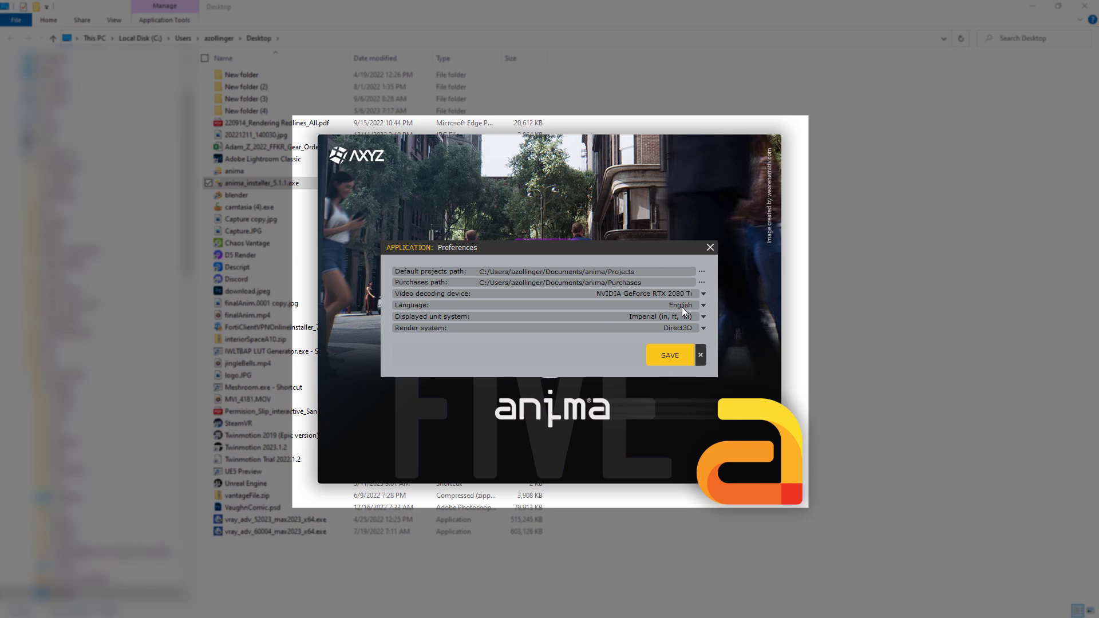
mouse_move(679, 339)
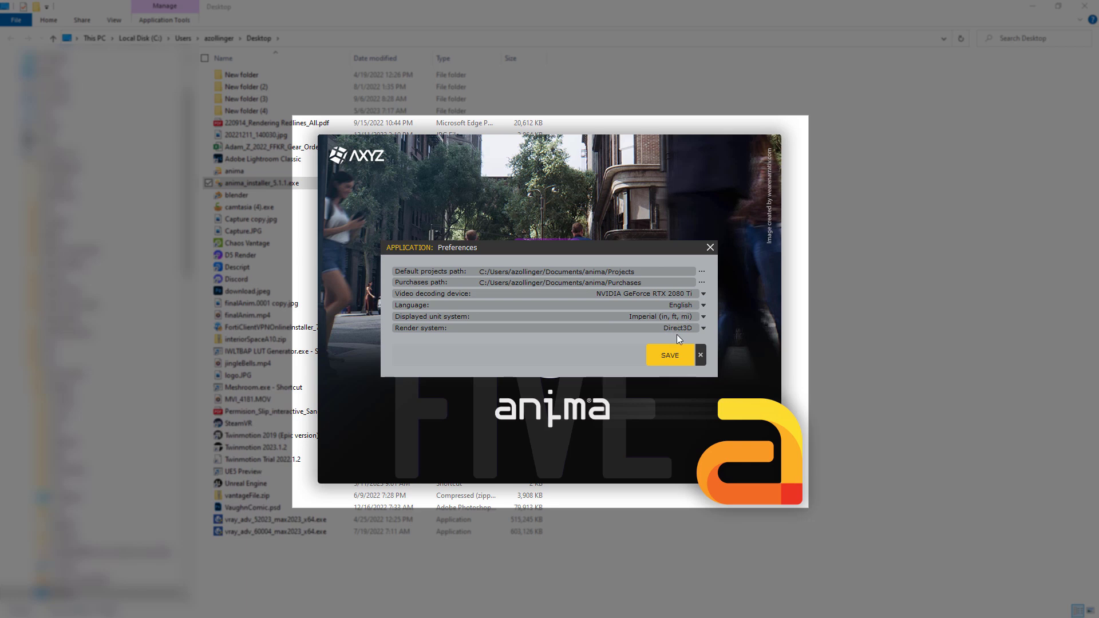
- Save the default preferences, preview the Seated actors demo, and start a new project
click(669, 355)
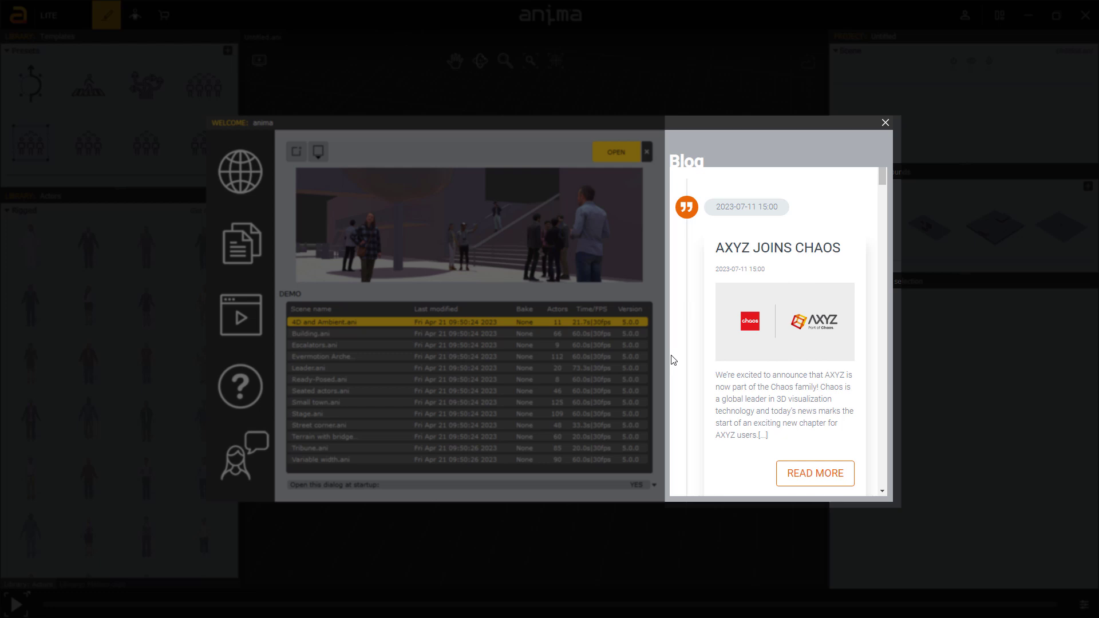
click(320, 390)
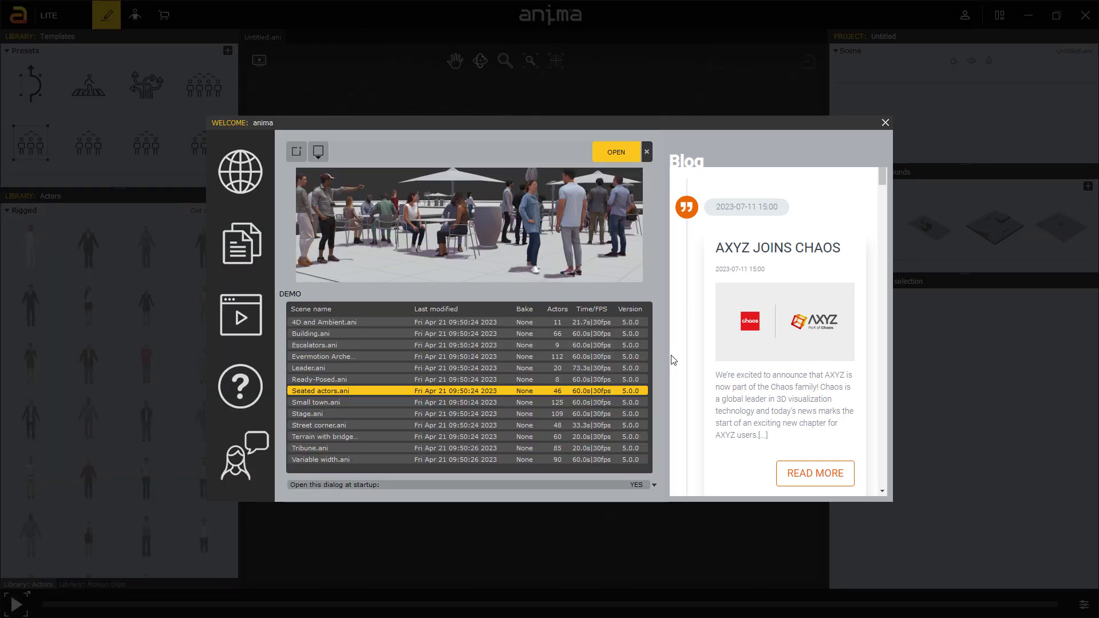
mouse_move(296, 151)
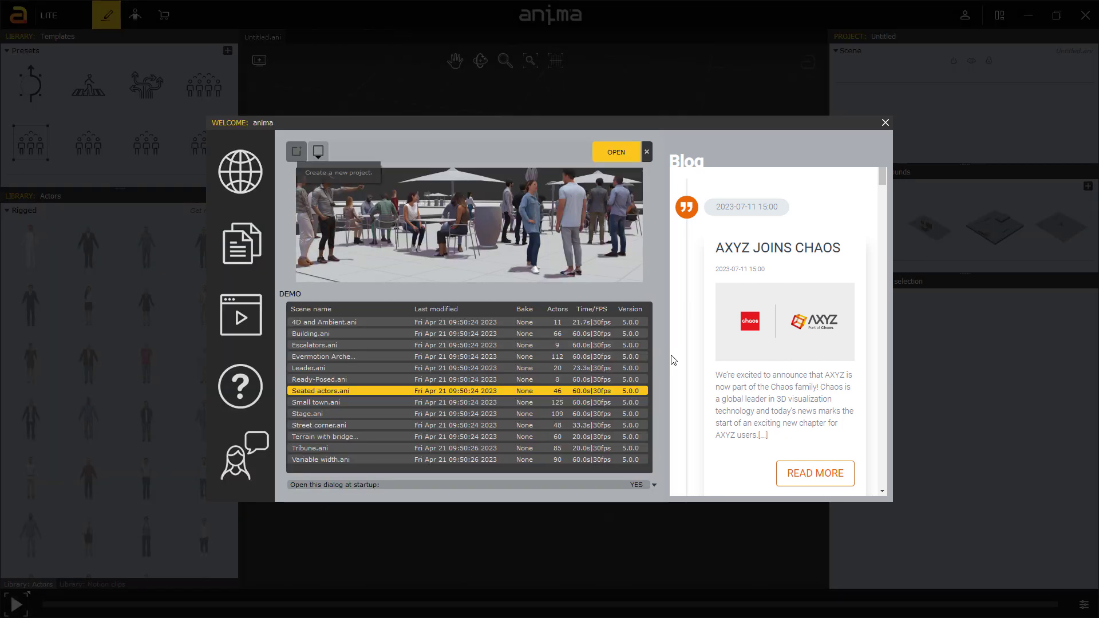
click(324, 322)
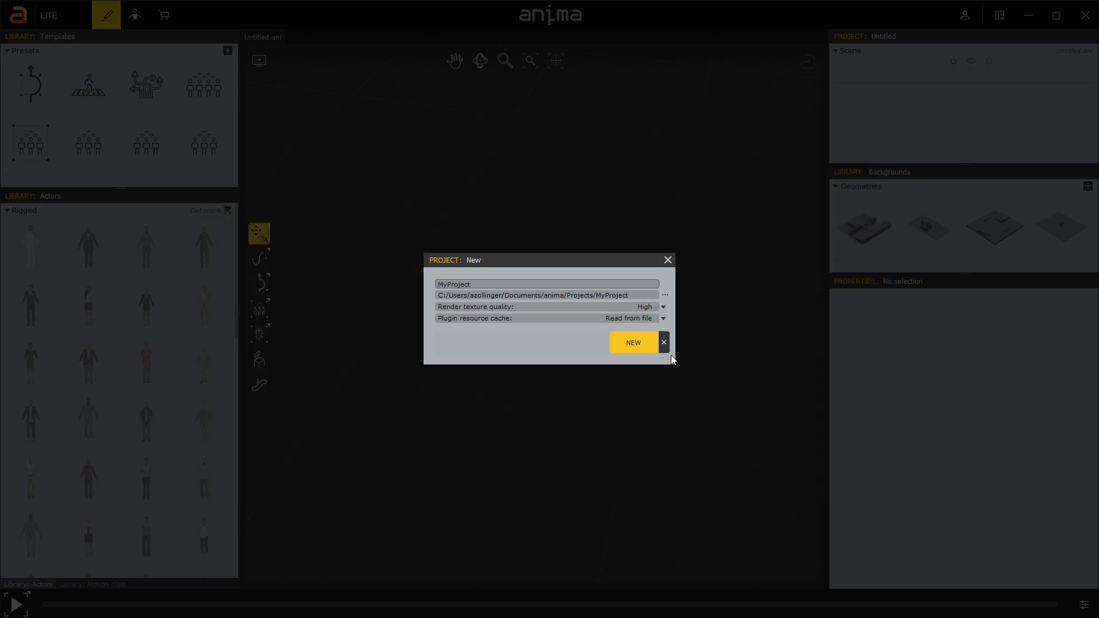
- Create the project 'test', then open and cancel the 3D model import picker
click(633, 343)
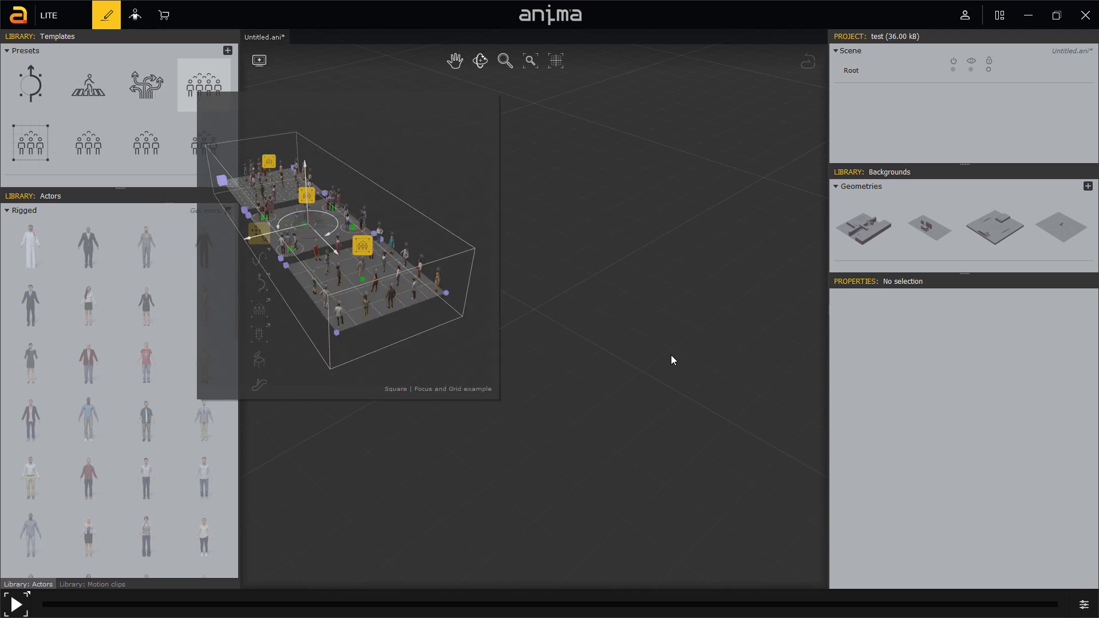
click(929, 226)
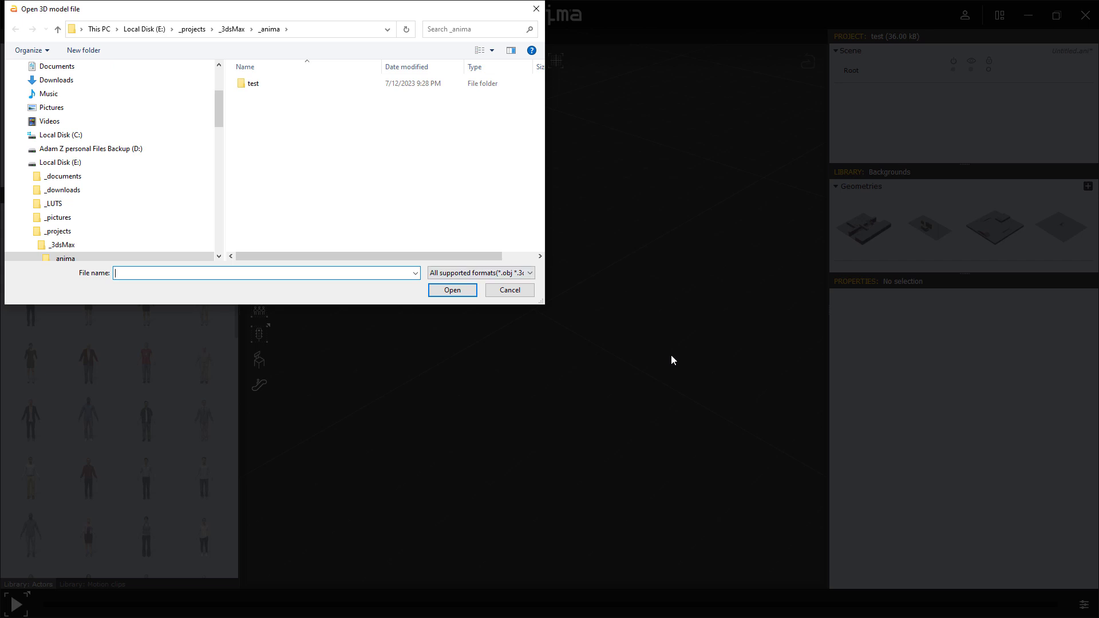
click(529, 273)
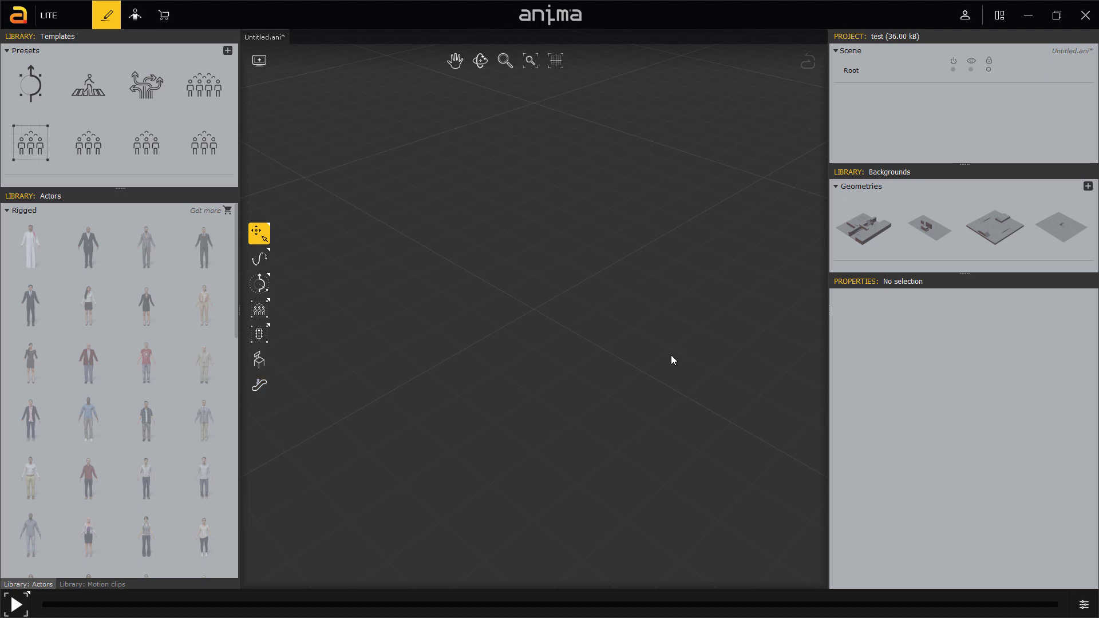
- Draw a three-point bent path for arman0004m4_ANI and play back its walk
click(258, 259)
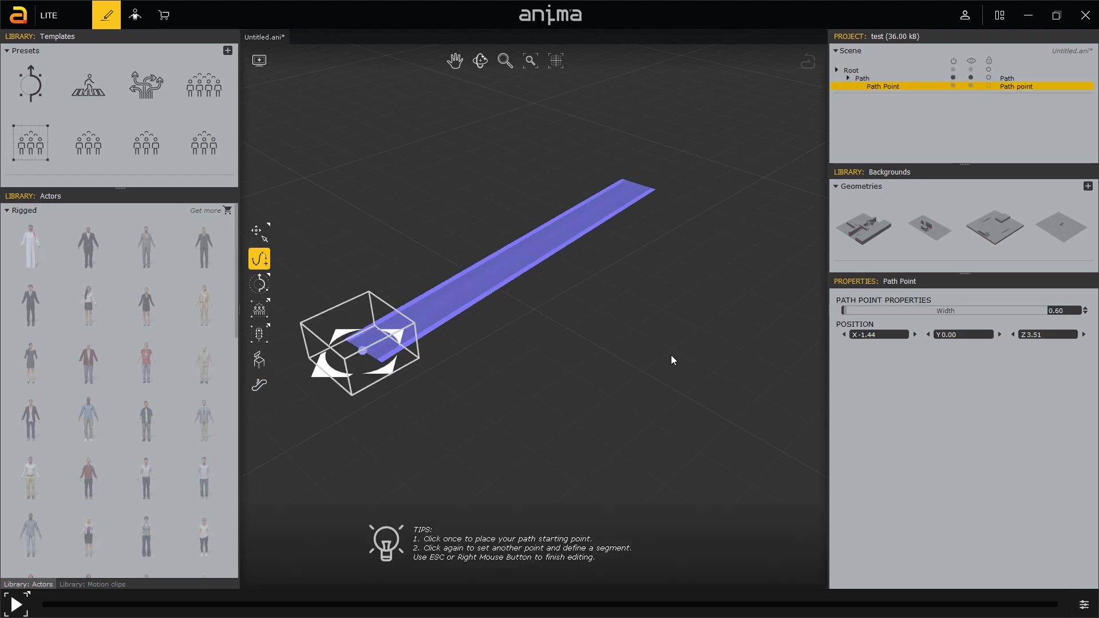
click(626, 233)
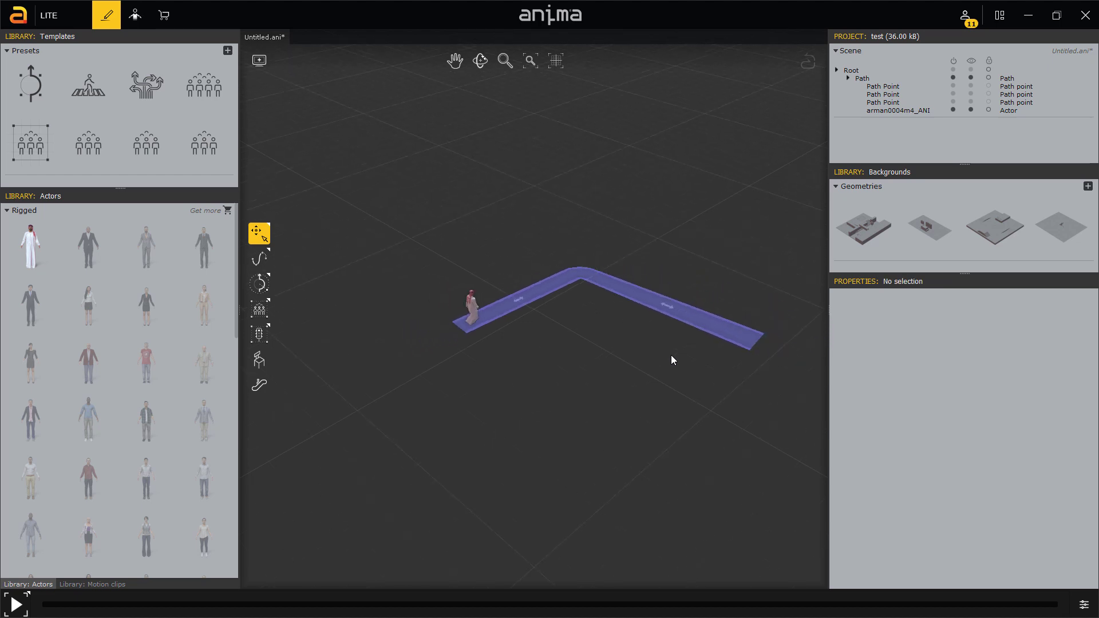
click(480, 59)
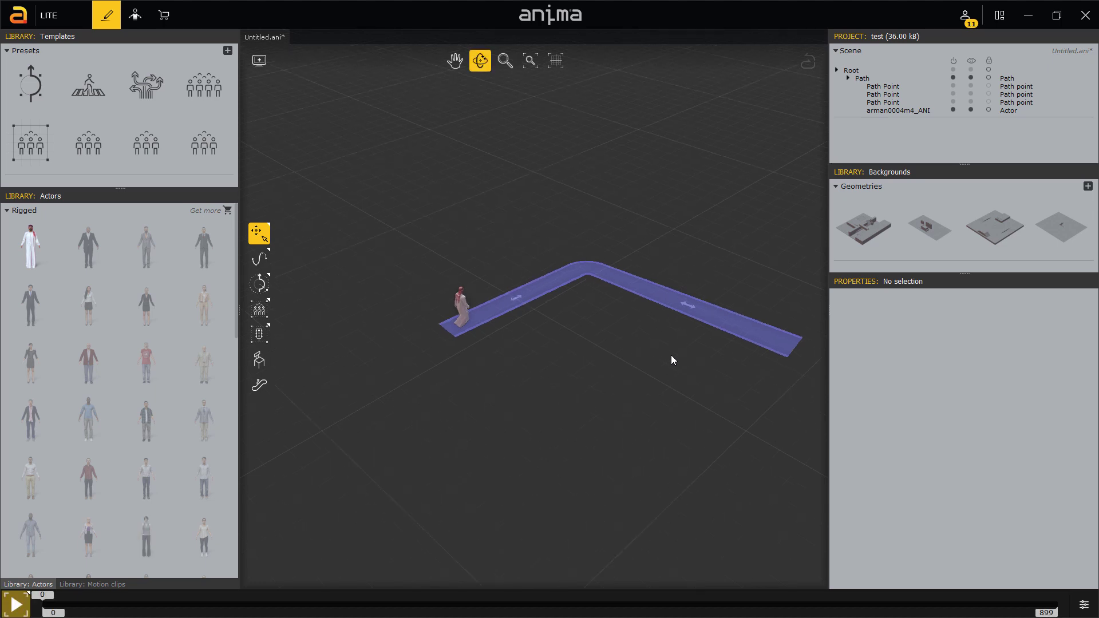
click(18, 597)
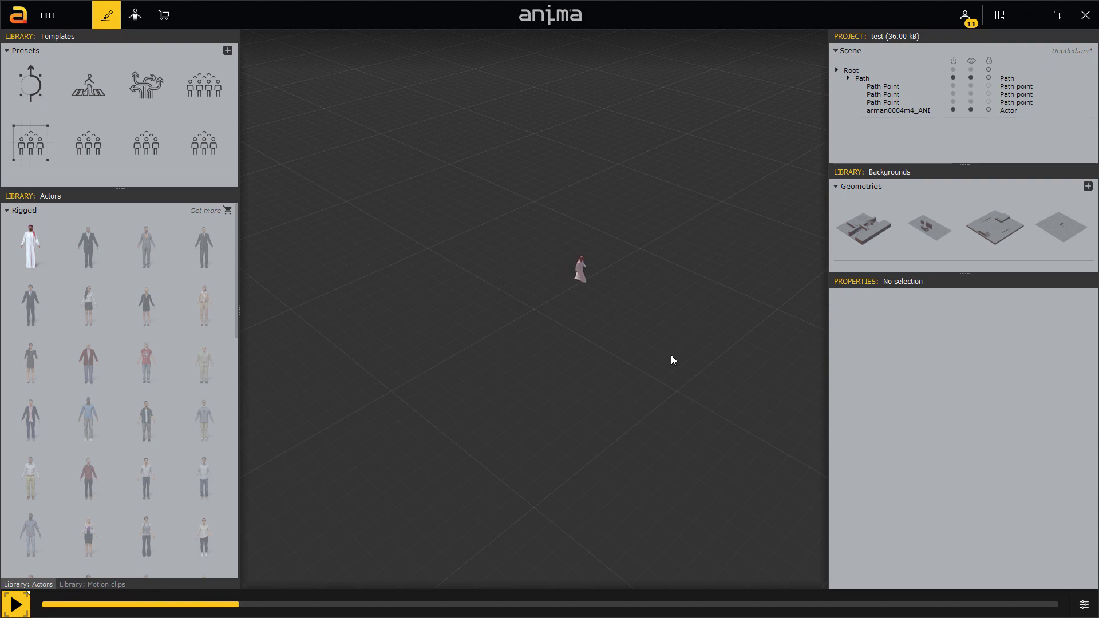
- Watch the actor's walk playback, then switch to the empty 3ds Max 2023 scene
click(17, 604)
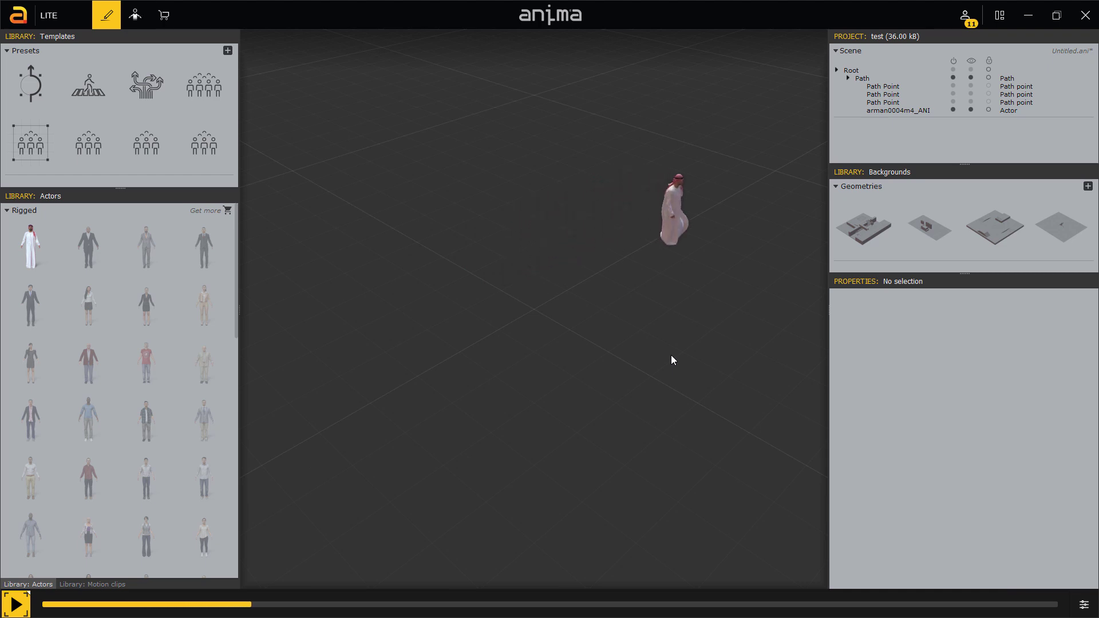
click(20, 603)
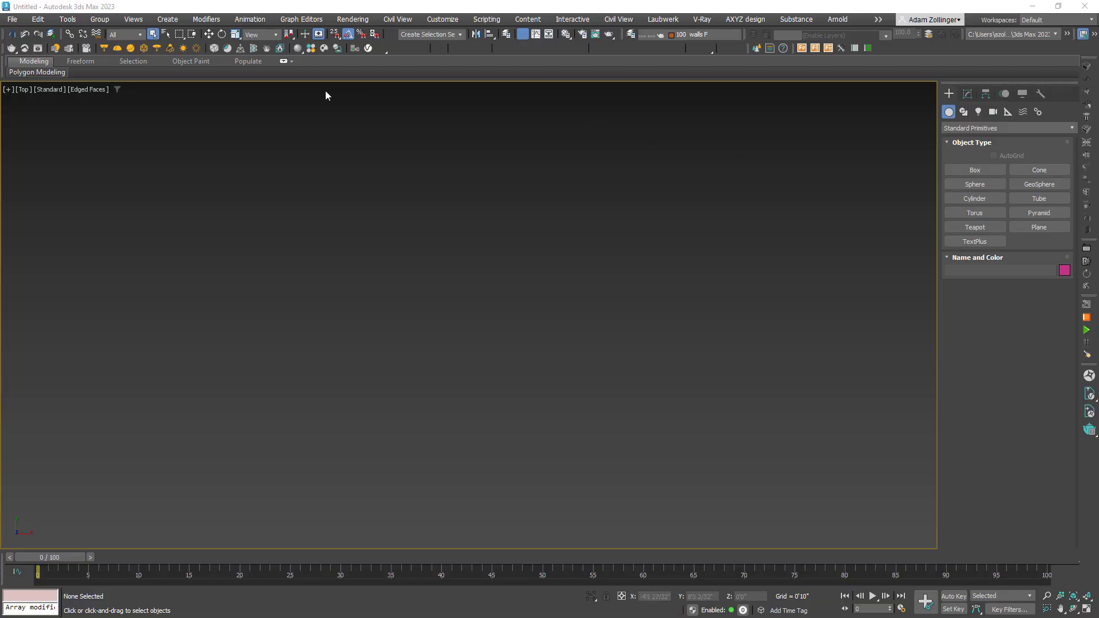
- Import the anima project from the AXYZ design menu, zoom out, and scrub to frame 67
click(745, 19)
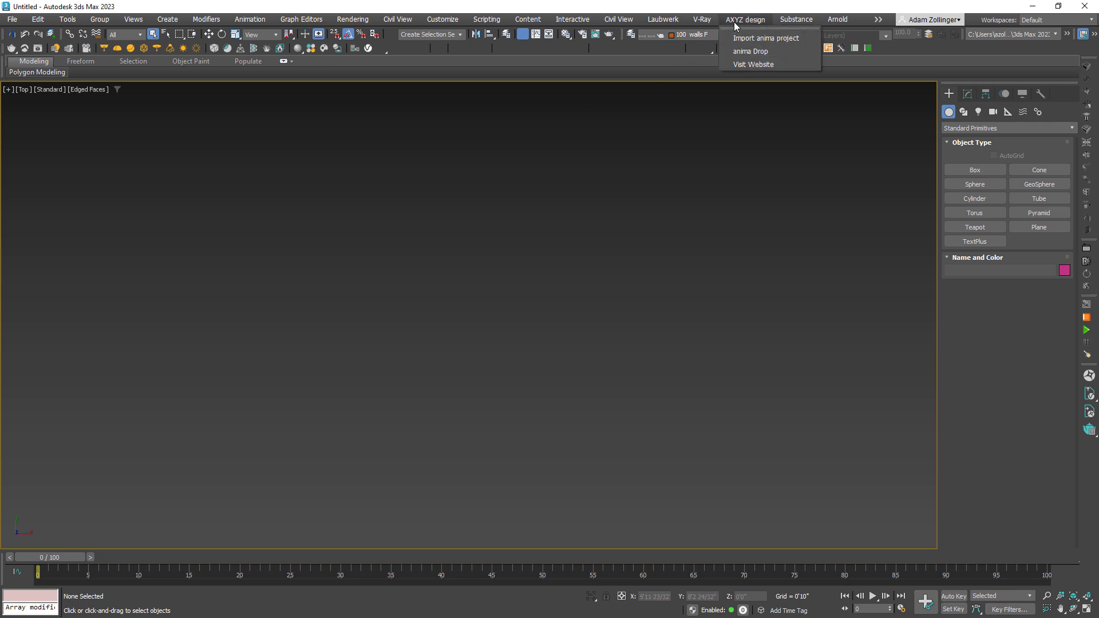
mouse_move(758, 38)
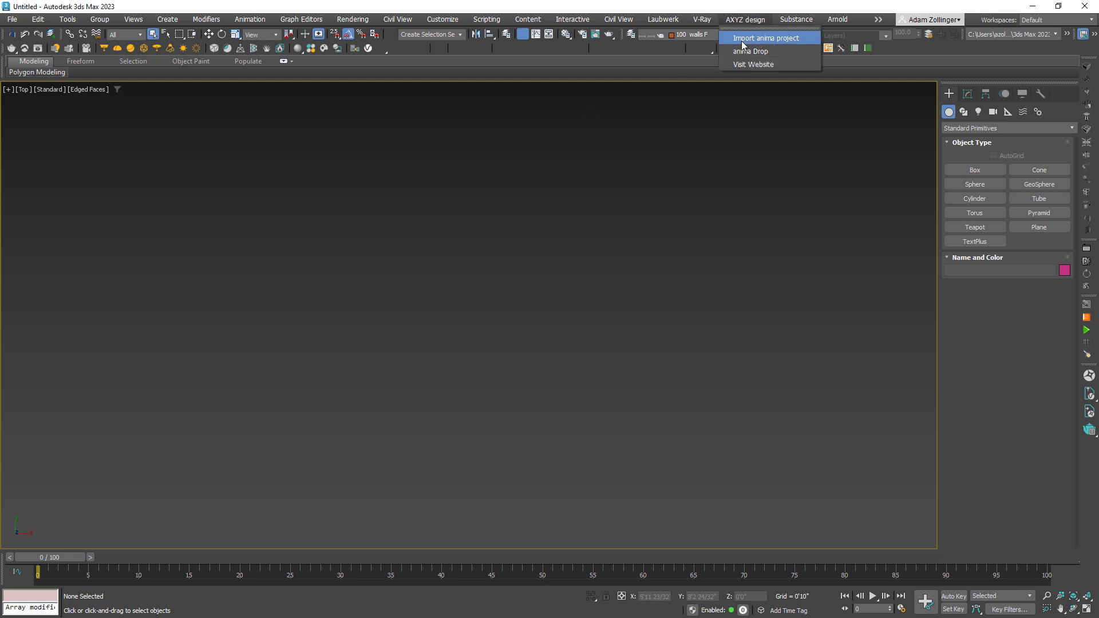
click(769, 37)
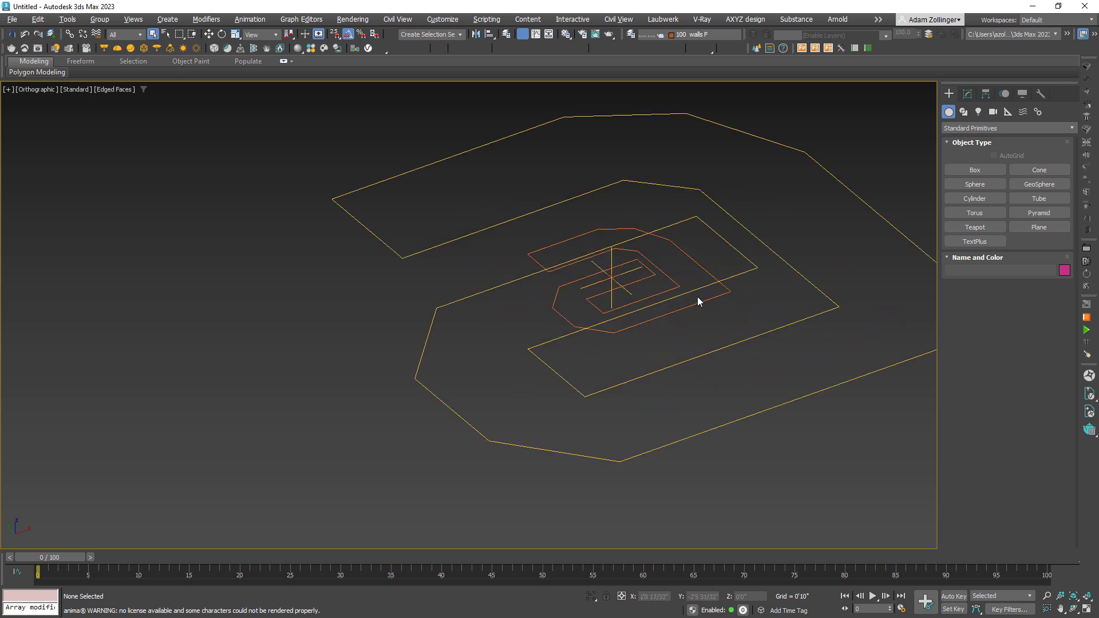
drag(23, 566, 79, 566)
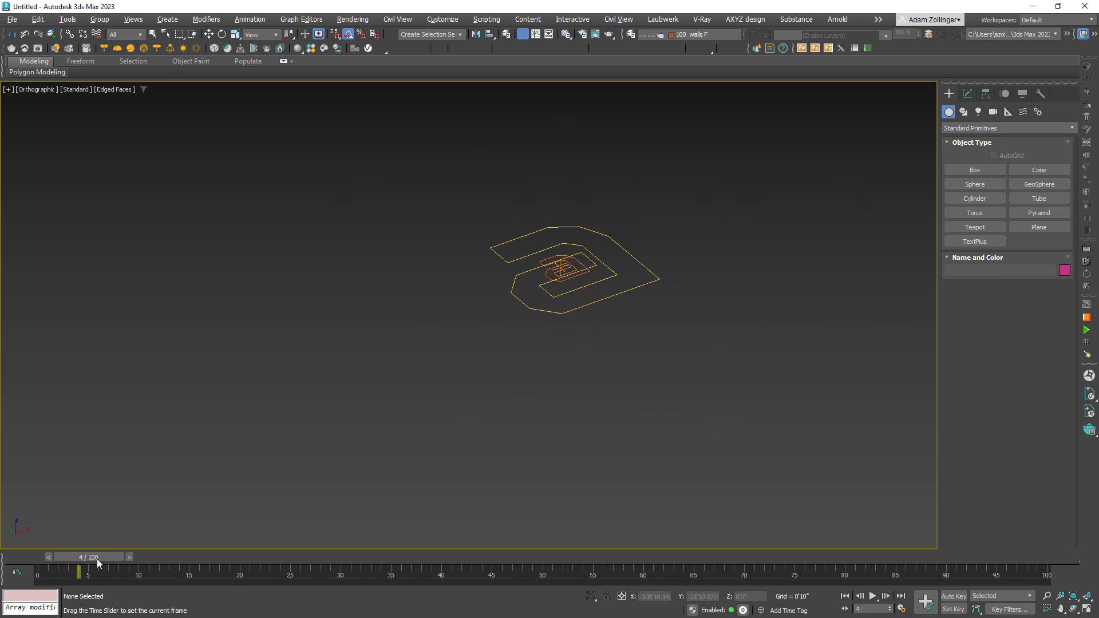
drag(97, 572, 107, 572)
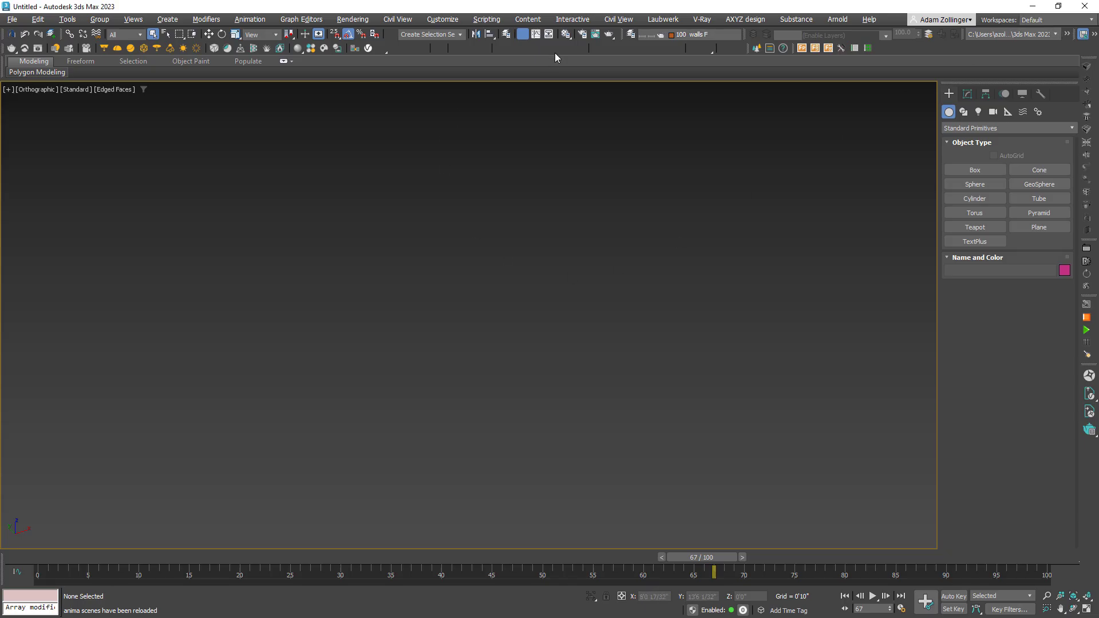
- Import the dude.ani anima scene through the AXYZ design menu
click(745, 18)
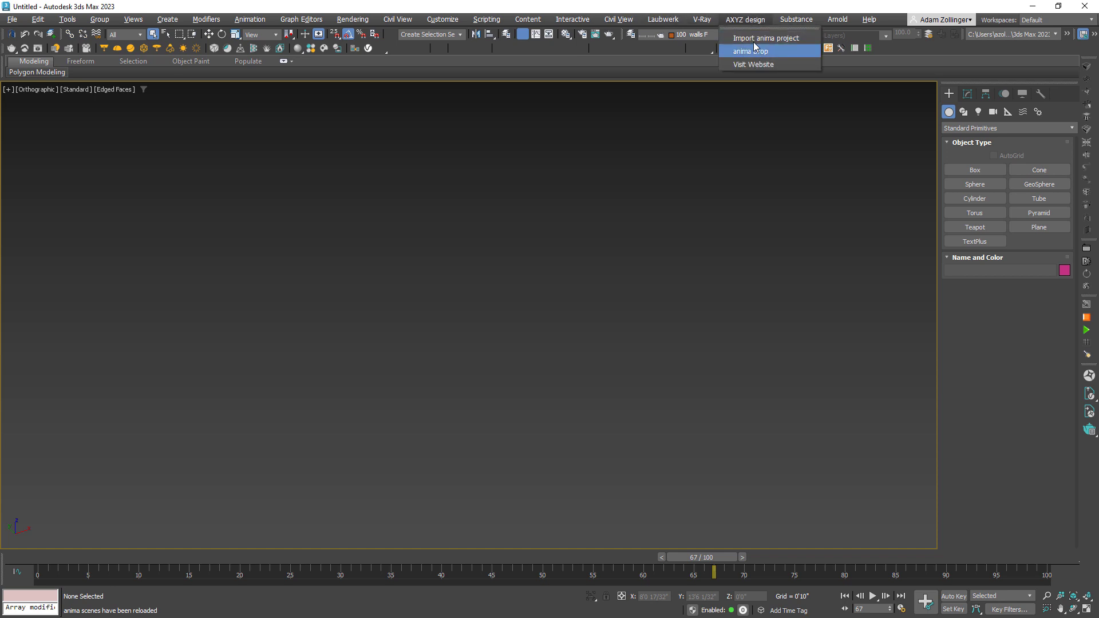
click(758, 50)
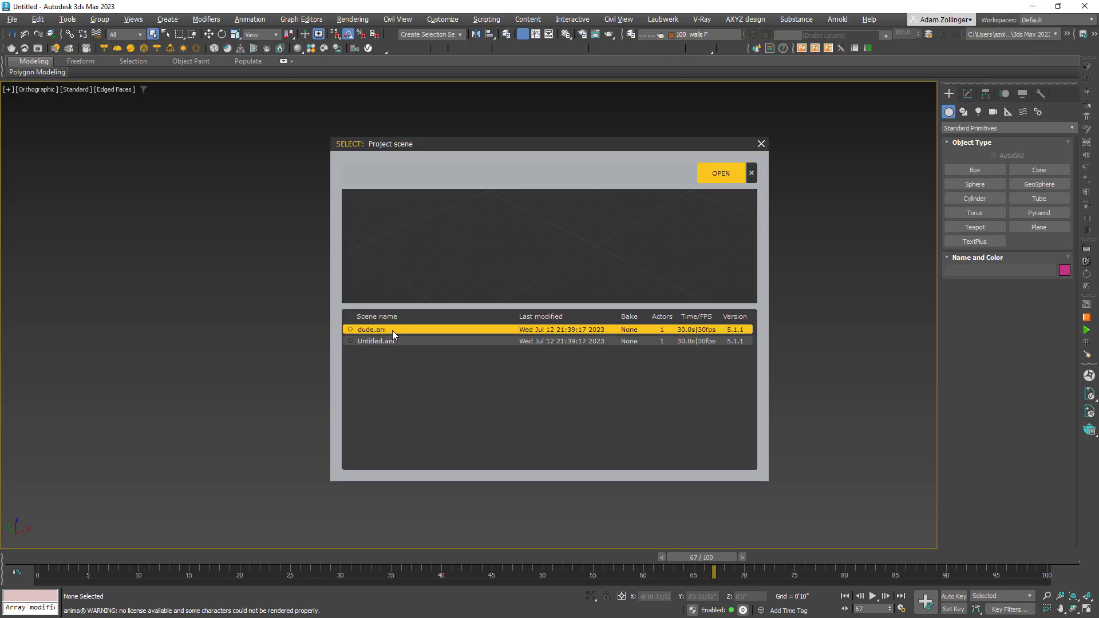
click(720, 172)
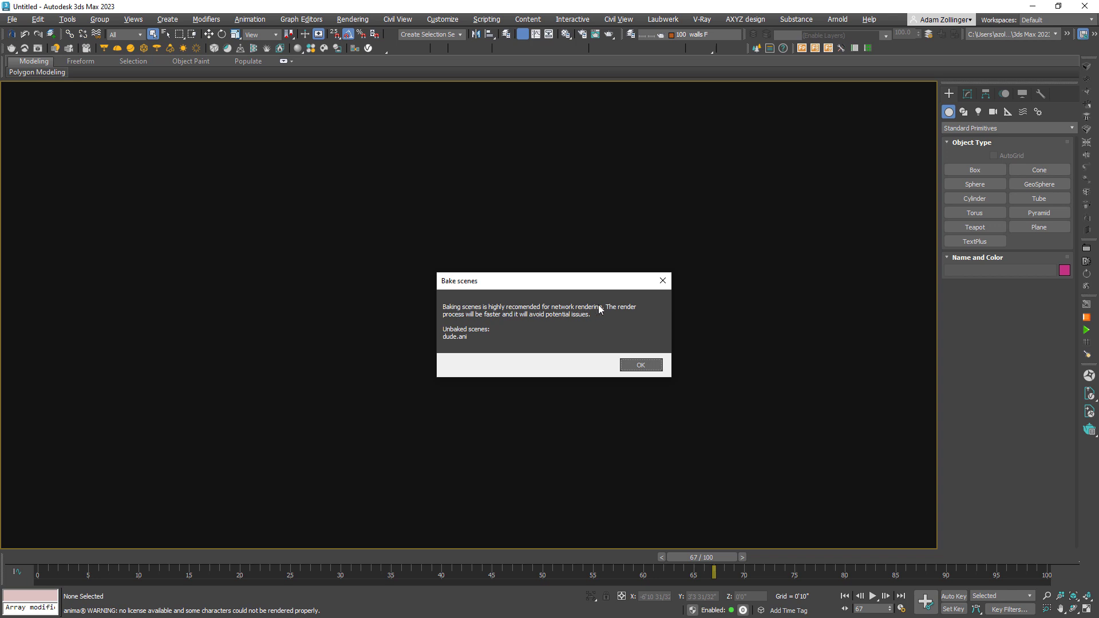
mouse_move(626, 347)
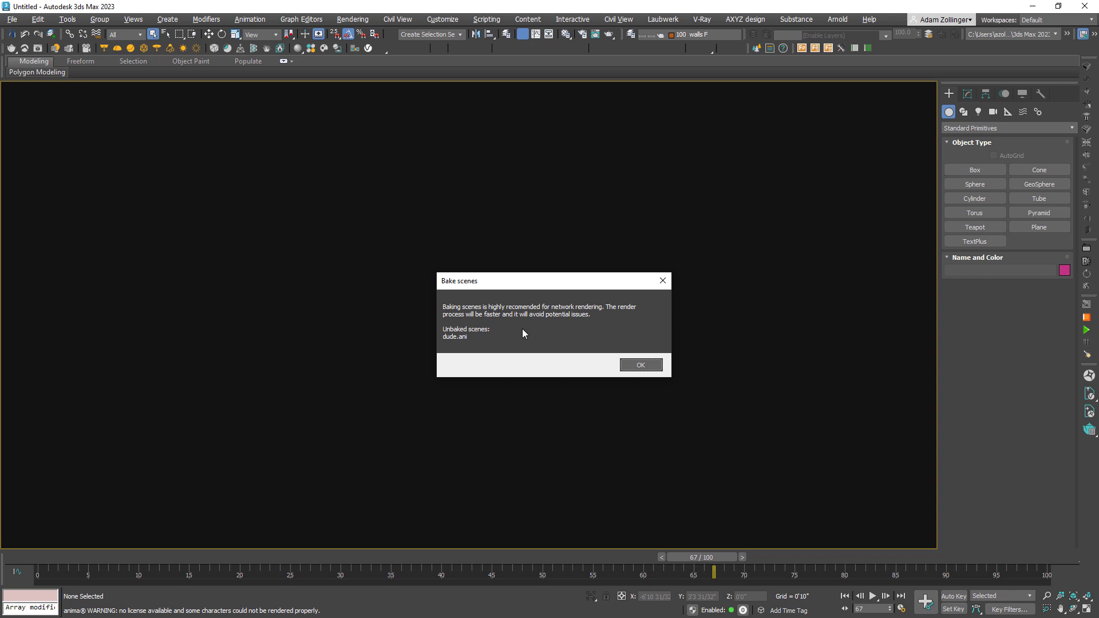
- Apply the Regular config material preset to the actor in the Material Adapter
click(640, 364)
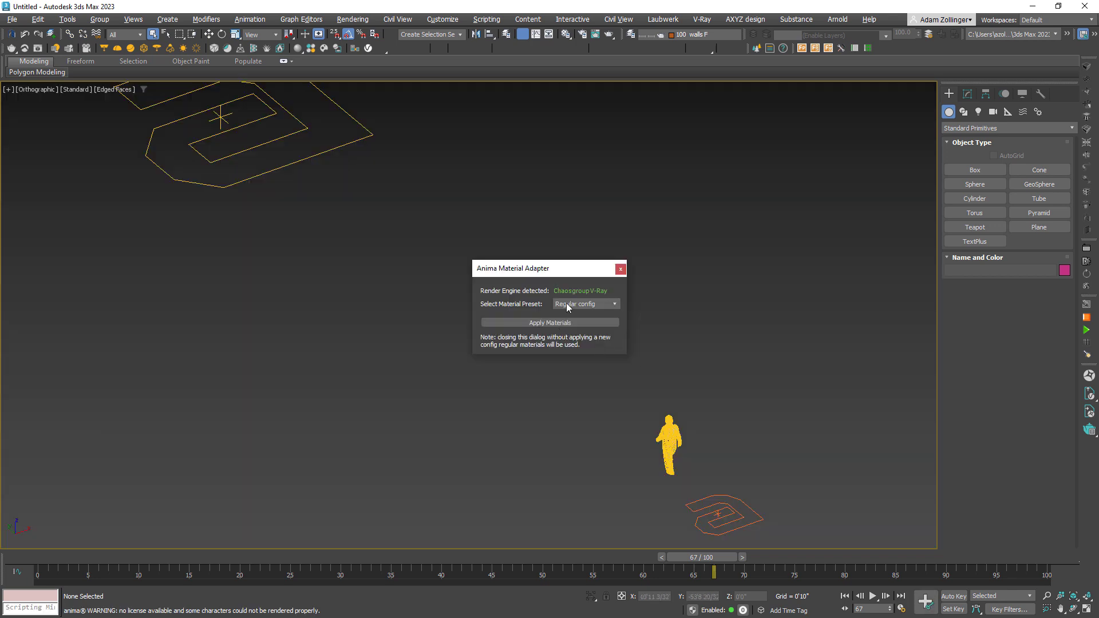
mouse_move(593, 323)
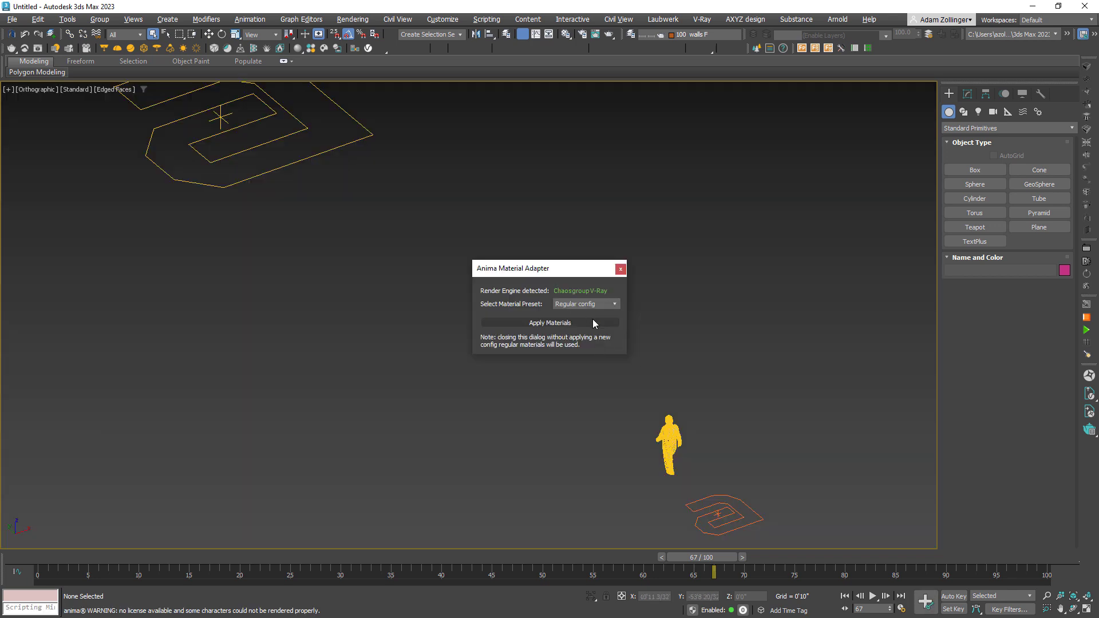
click(613, 304)
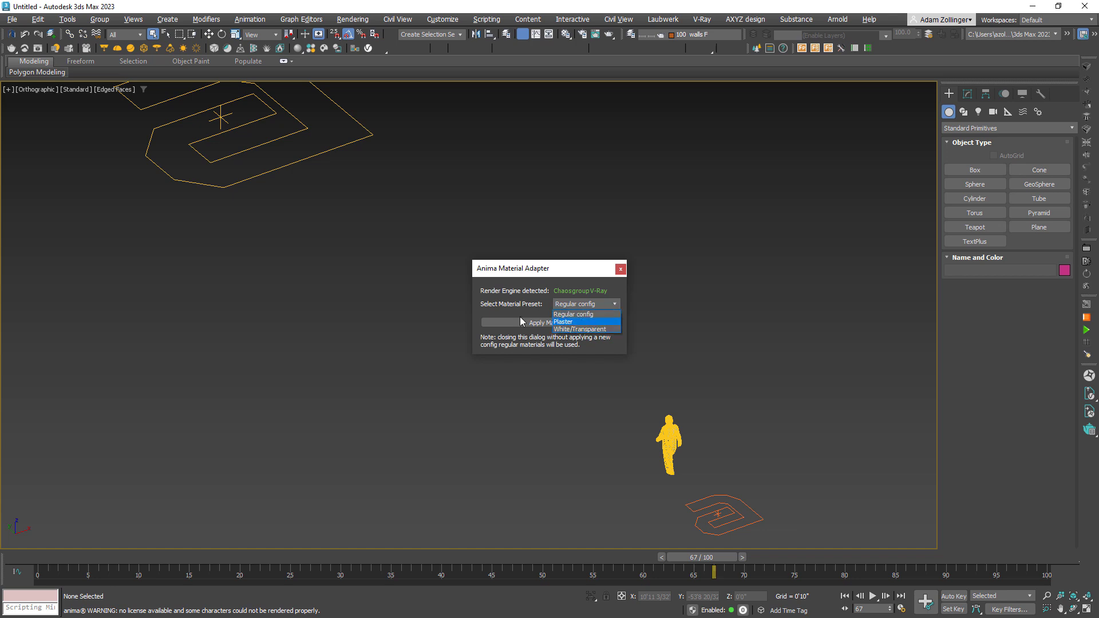
click(576, 314)
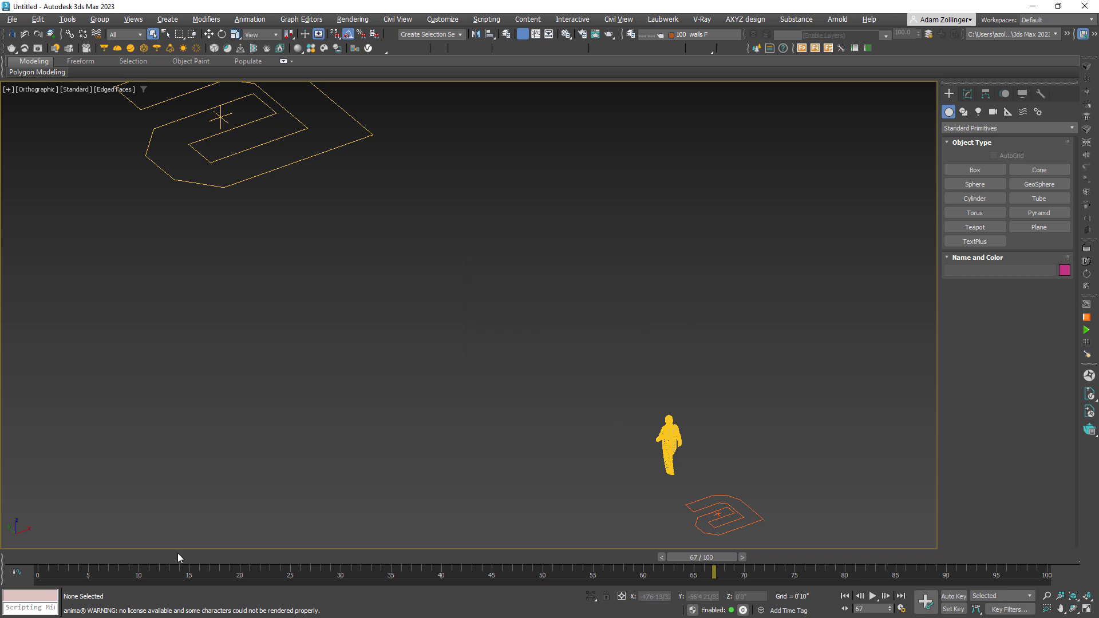
- Rewind the walk to frame 0, play it, and stop around frame 91
drag(711, 572, 633, 572)
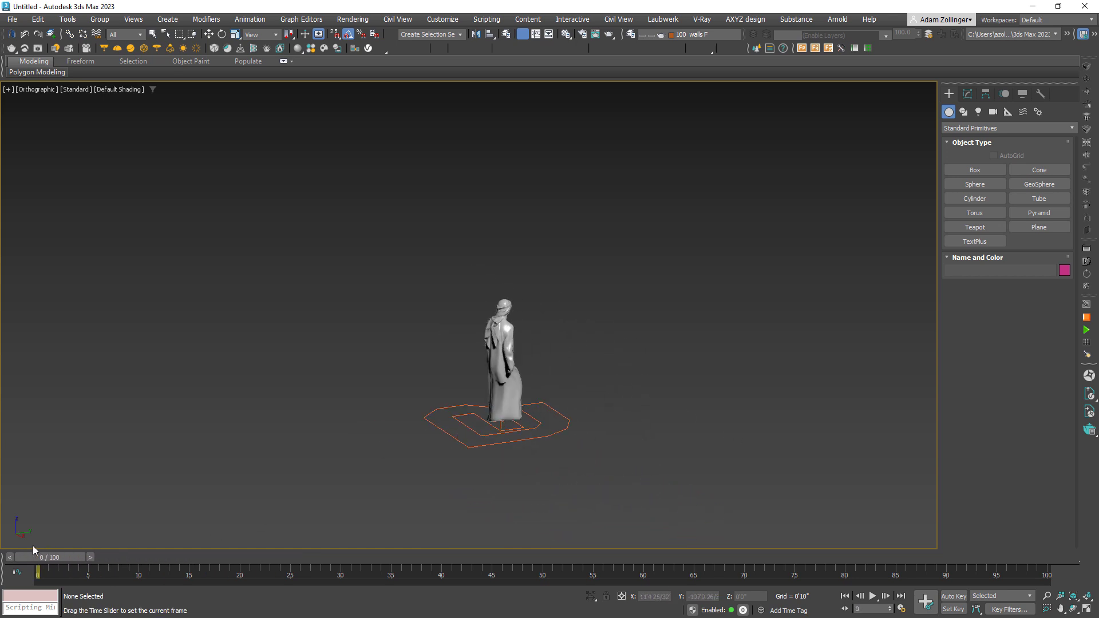
click(876, 596)
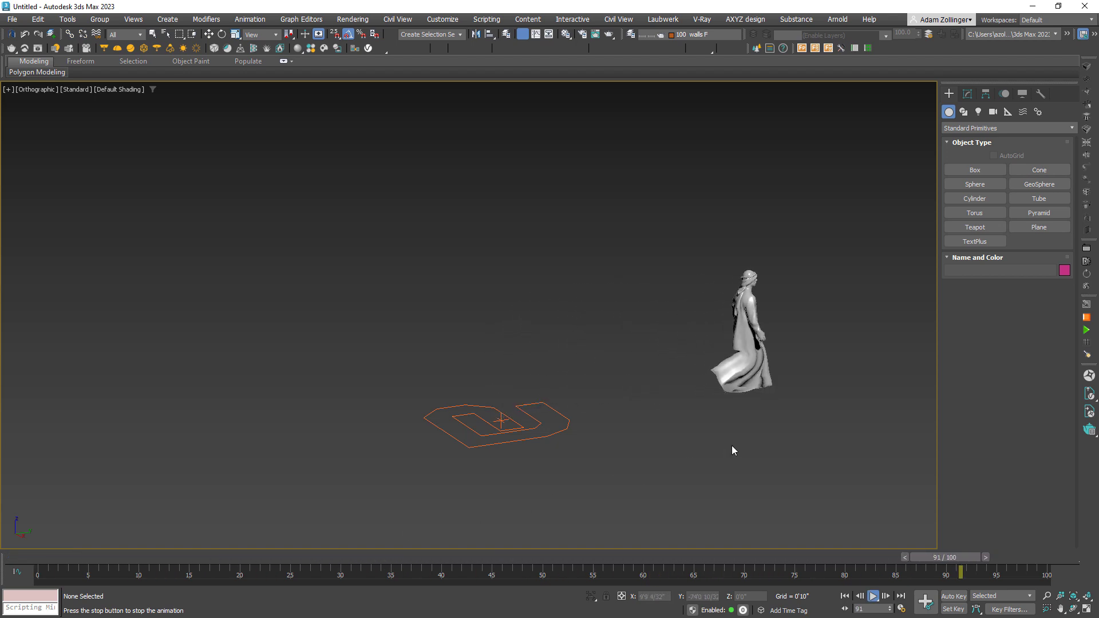
click(500, 421)
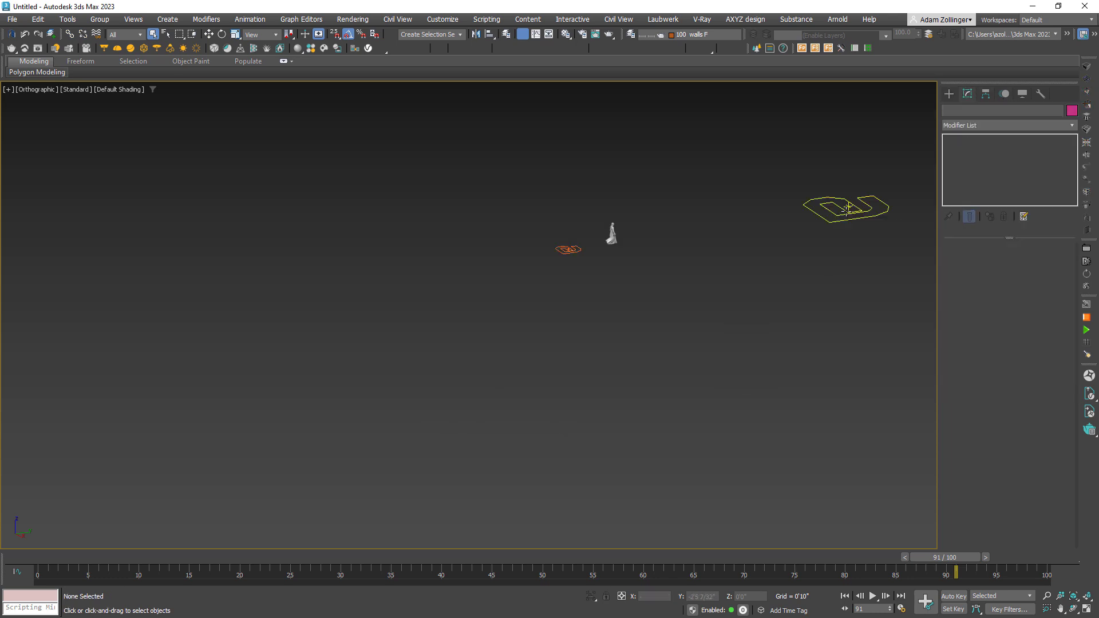
- Enable Show textures on viewport for the animaProject001 helper, revealing the white robe and red headscarf
click(847, 209)
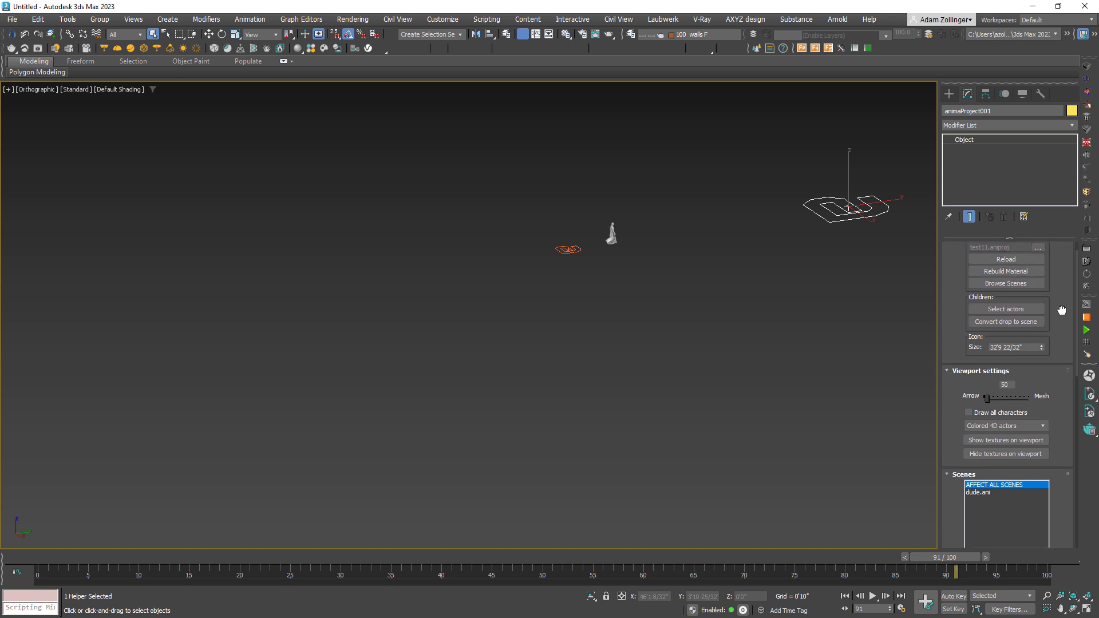
scroll(down, 3)
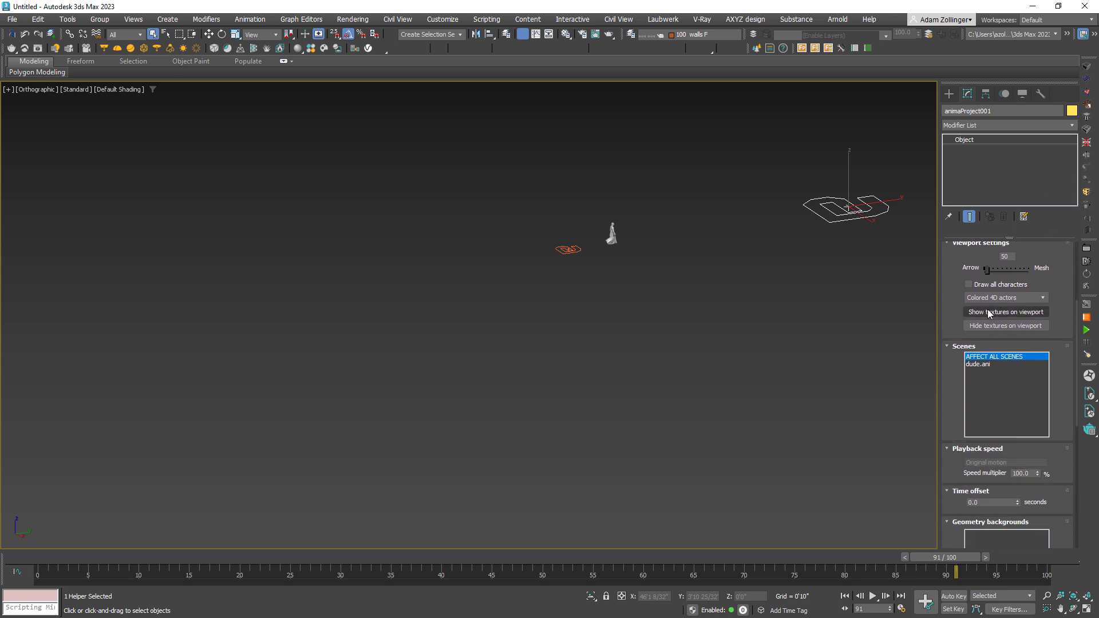
click(1005, 312)
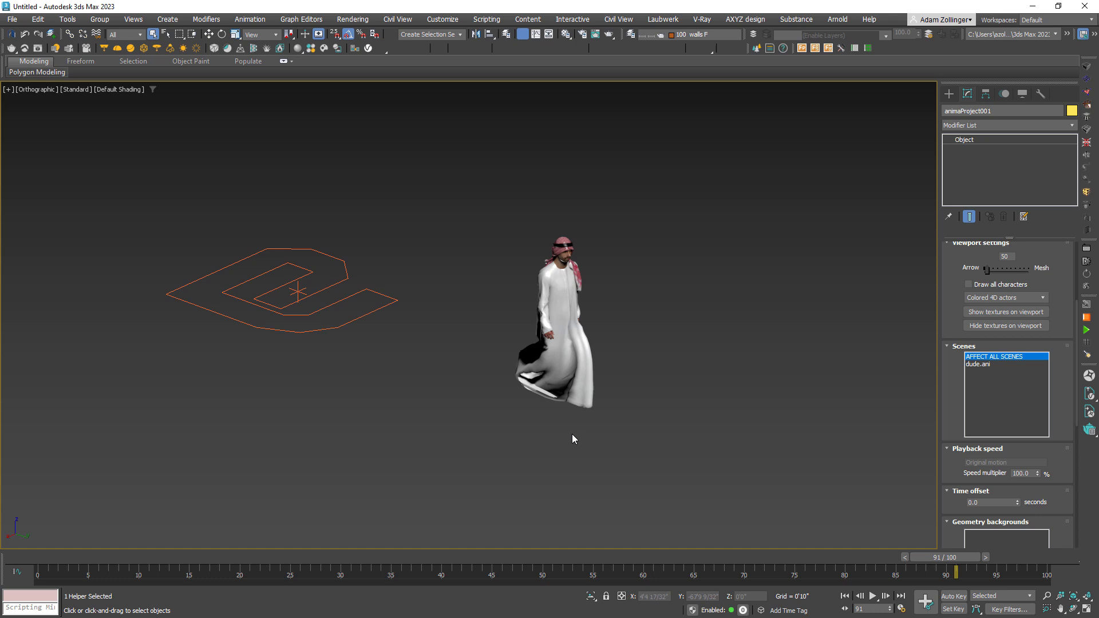
click(880, 596)
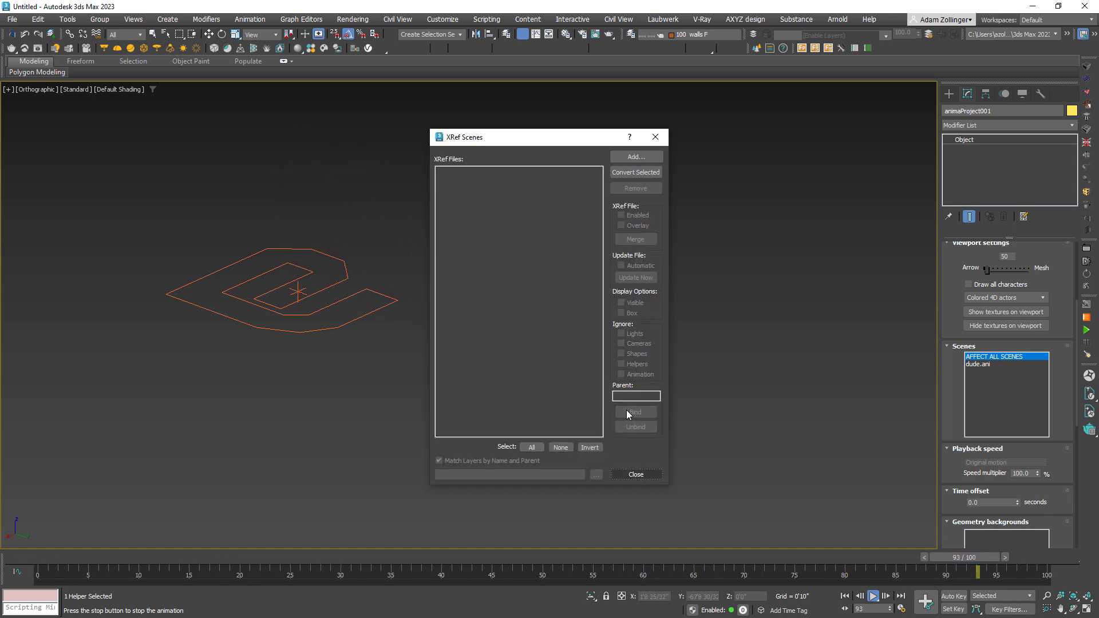
- Close the empty XRef Scenes dialog
click(635, 474)
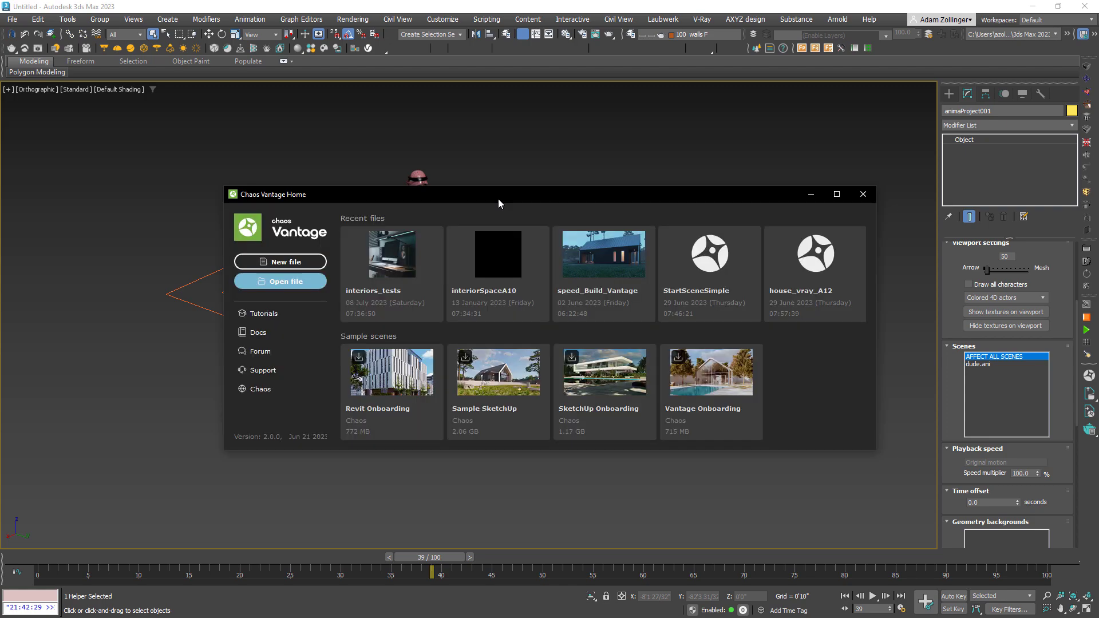
- Leave the Vantage Home screen and toggle the animation timeline off and back on
click(280, 281)
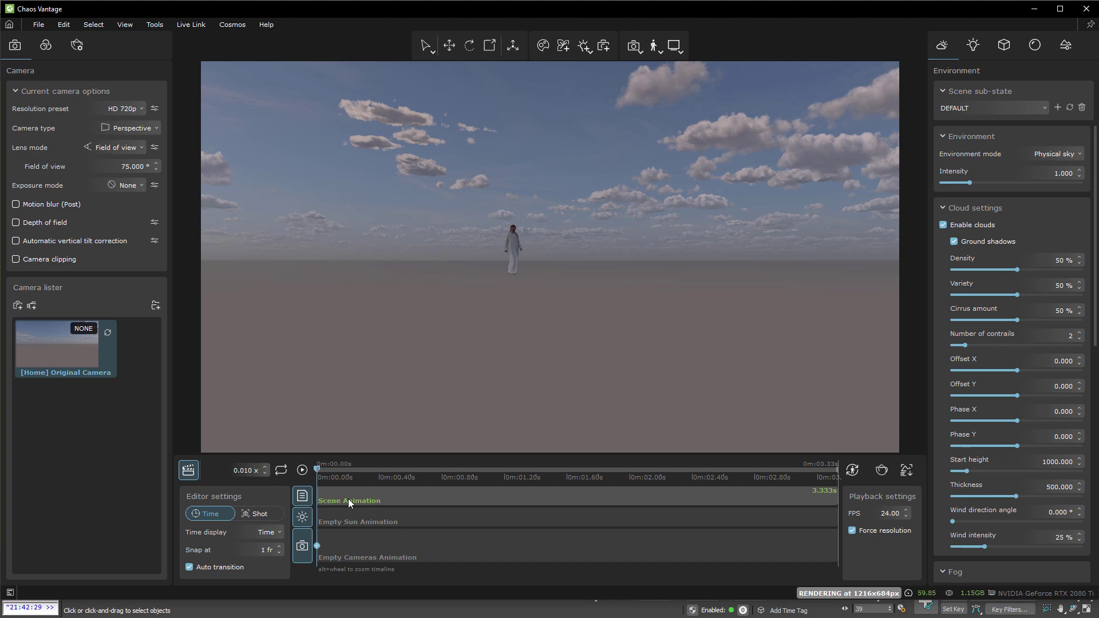
click(188, 470)
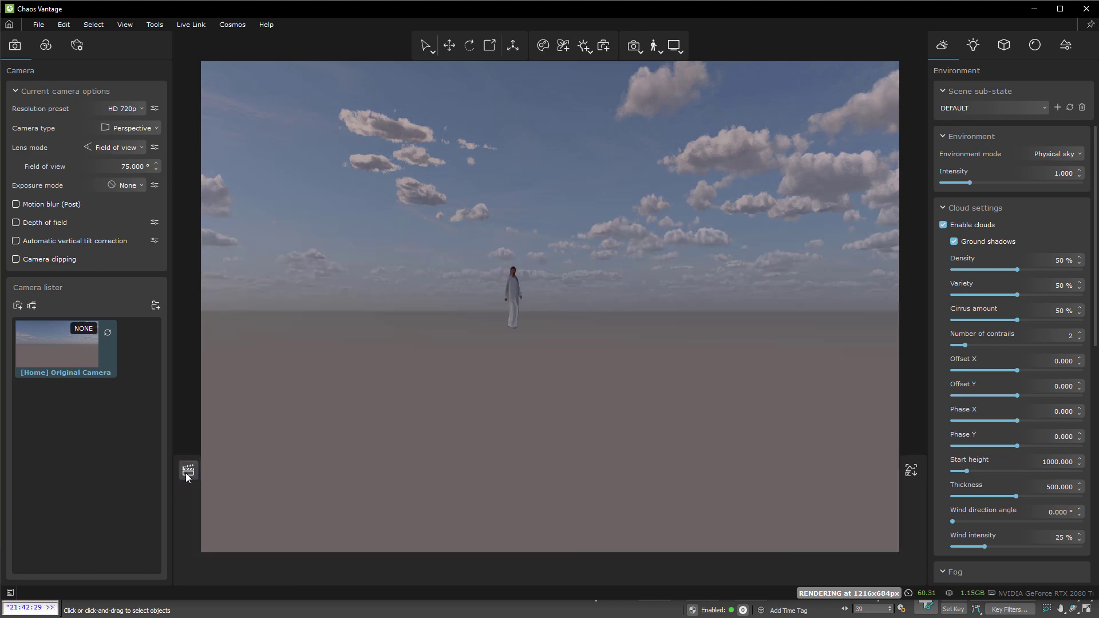
click(188, 470)
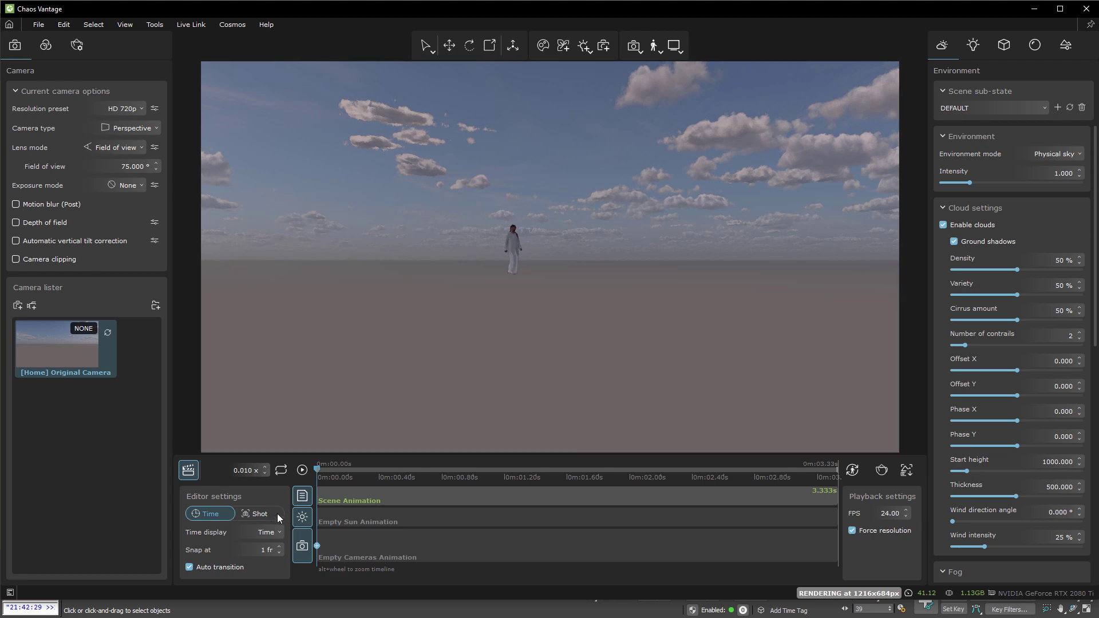
- Play the Scene Animation track repeatedly to watch the actor walk
click(301, 470)
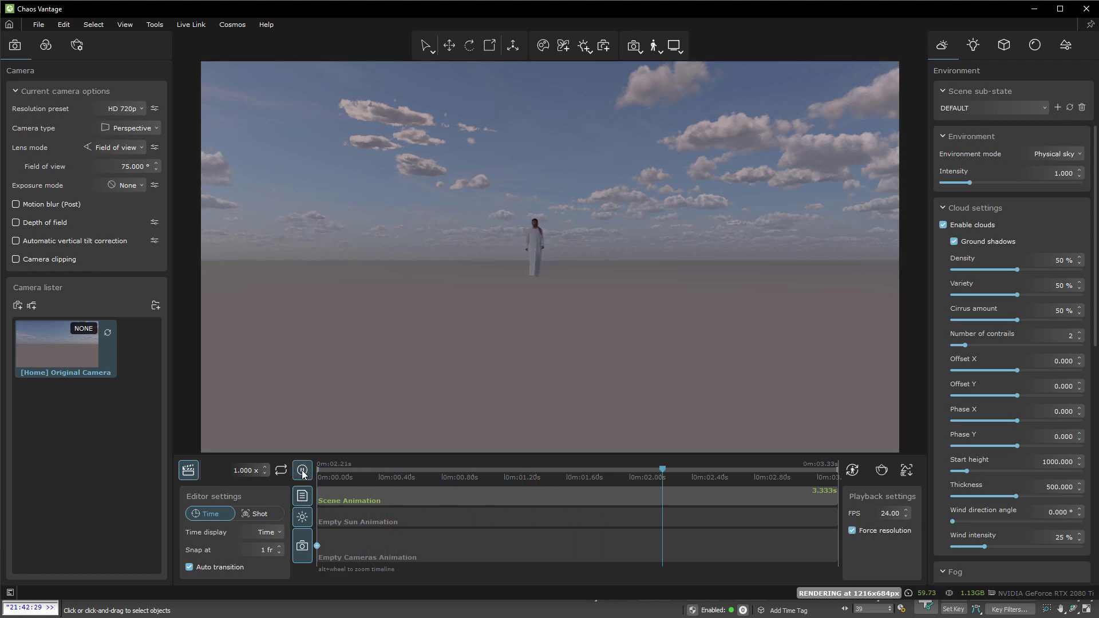
click(301, 470)
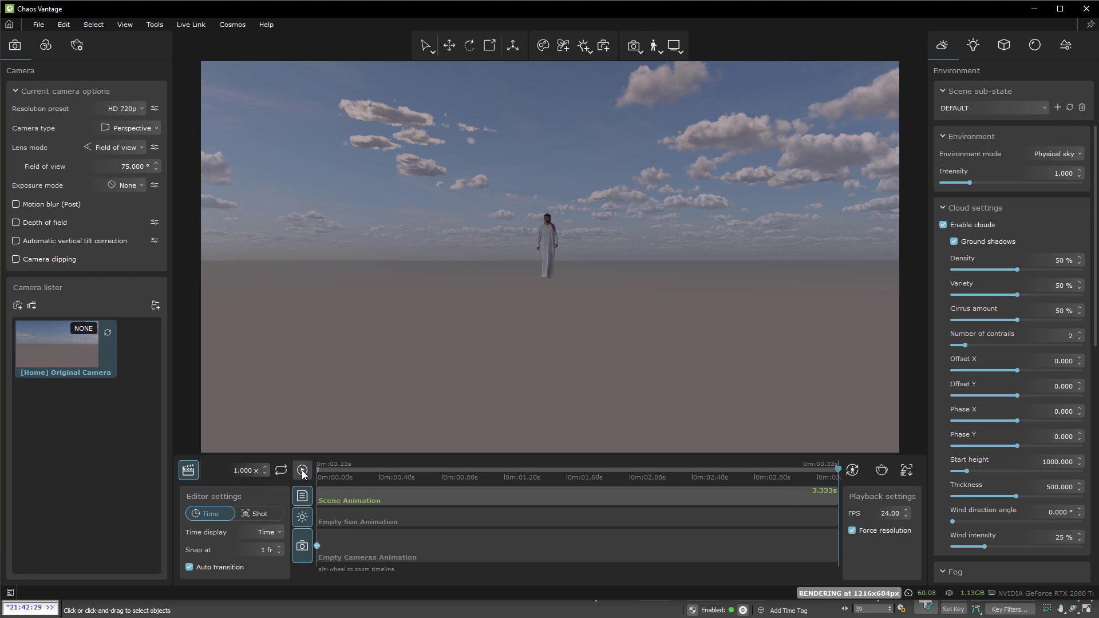
click(301, 469)
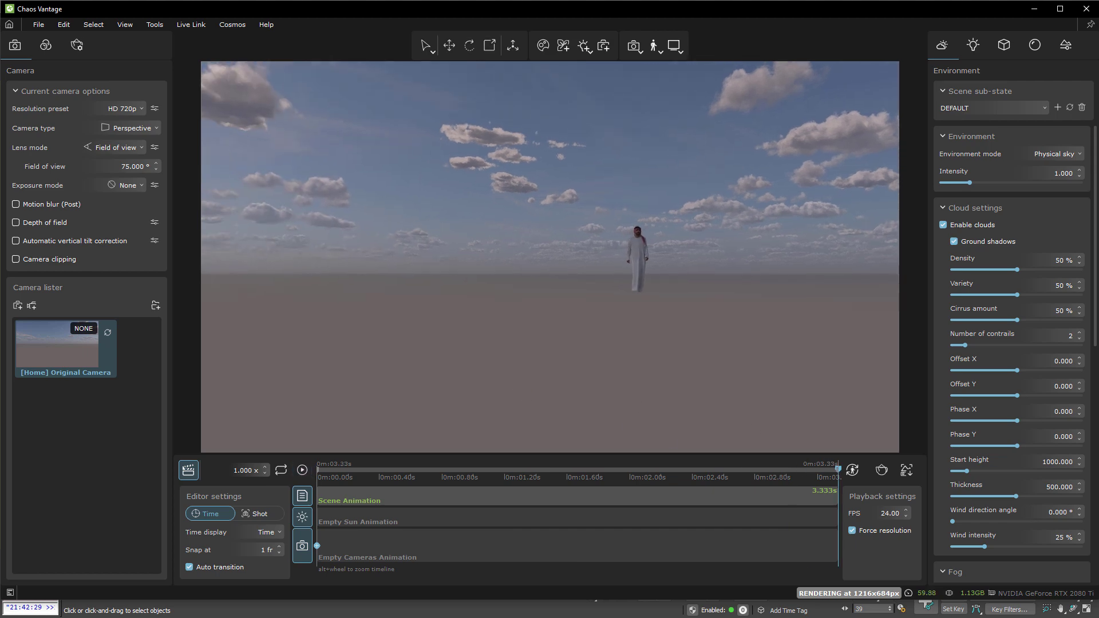
click(302, 470)
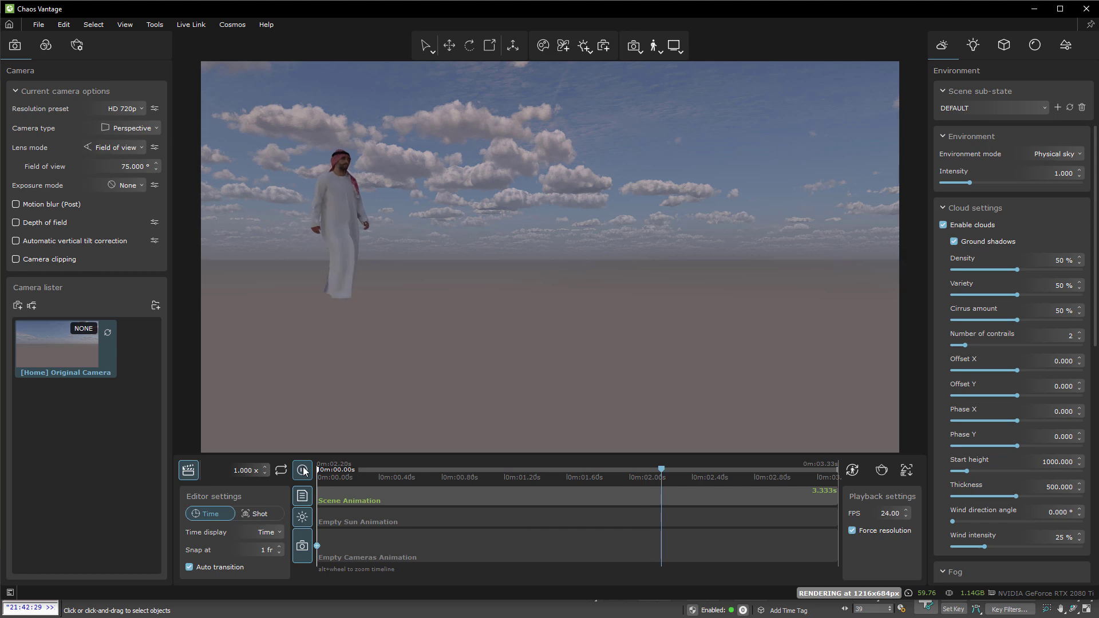
click(303, 470)
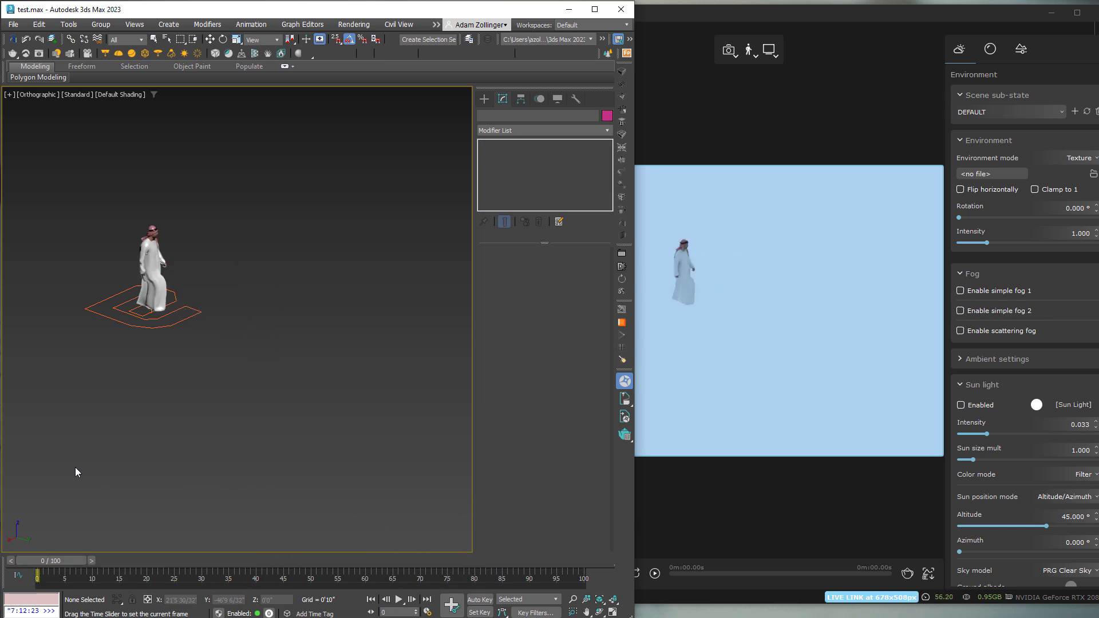
- Play the walk in 3ds Max and scrub the time slider while Vantage follows live
drag(39, 574, 466, 574)
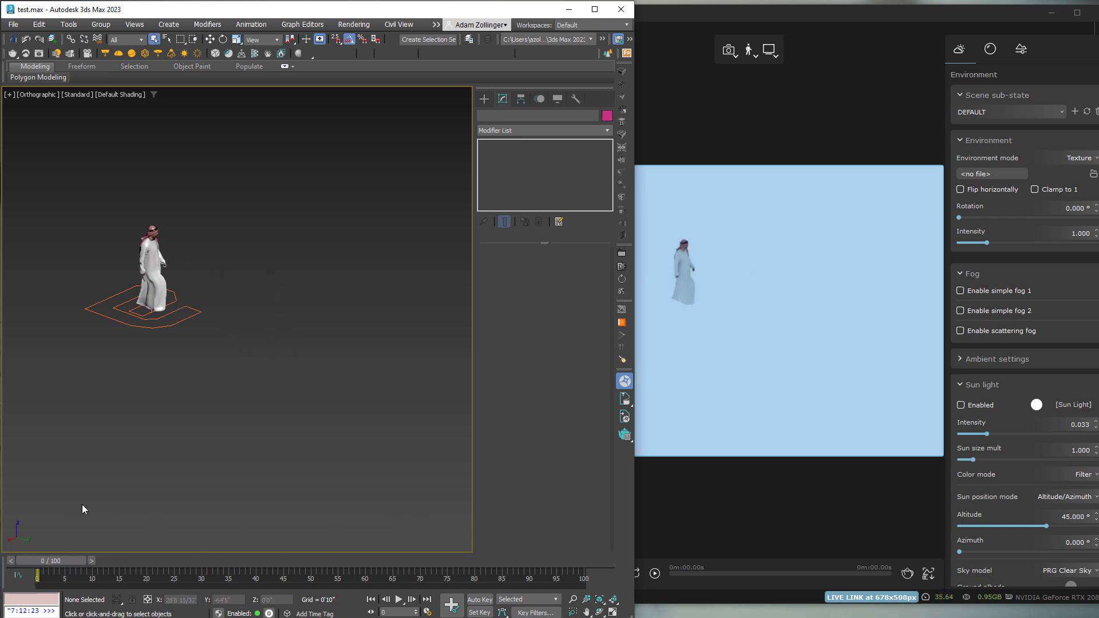
click(402, 600)
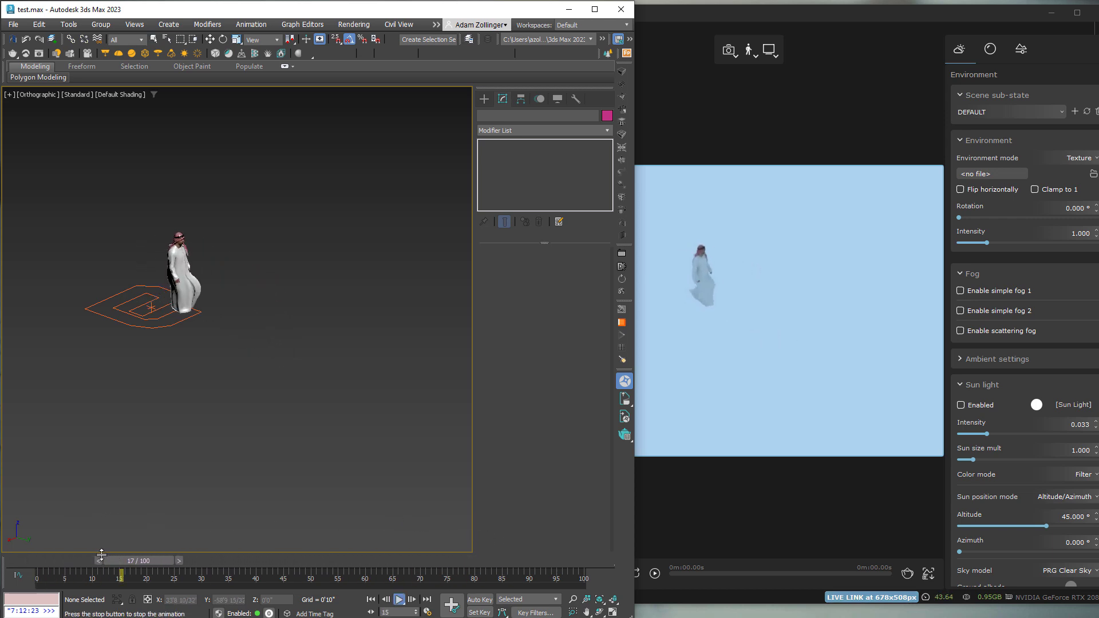
drag(121, 560, 118, 560)
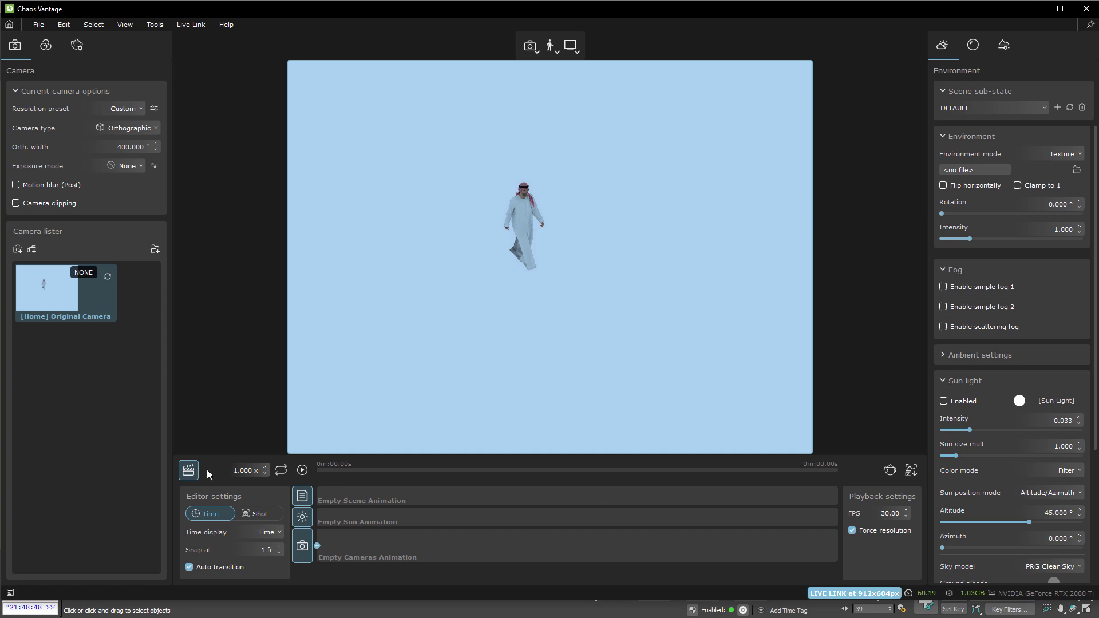
mouse_move(281, 308)
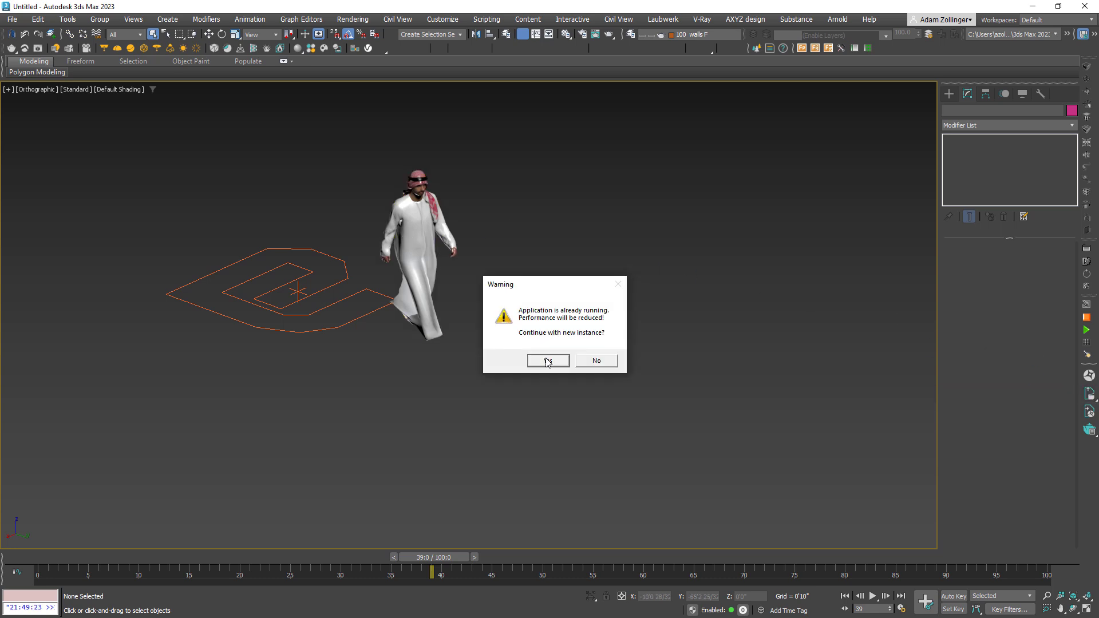
- Confirm Yes to start another Vantage instance despite the already-running warning
click(547, 361)
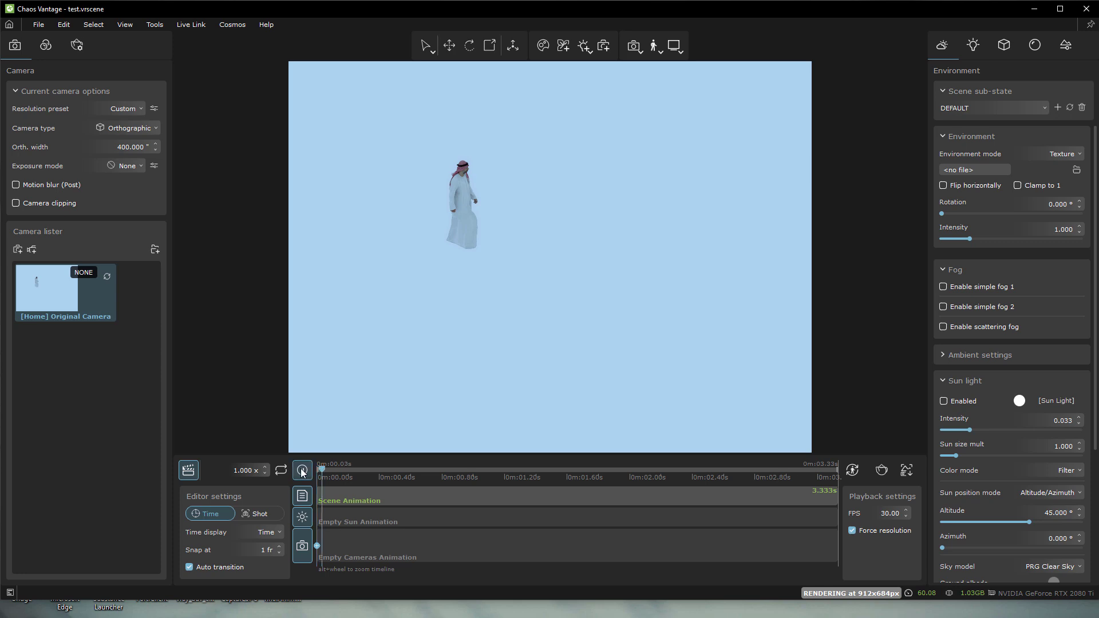